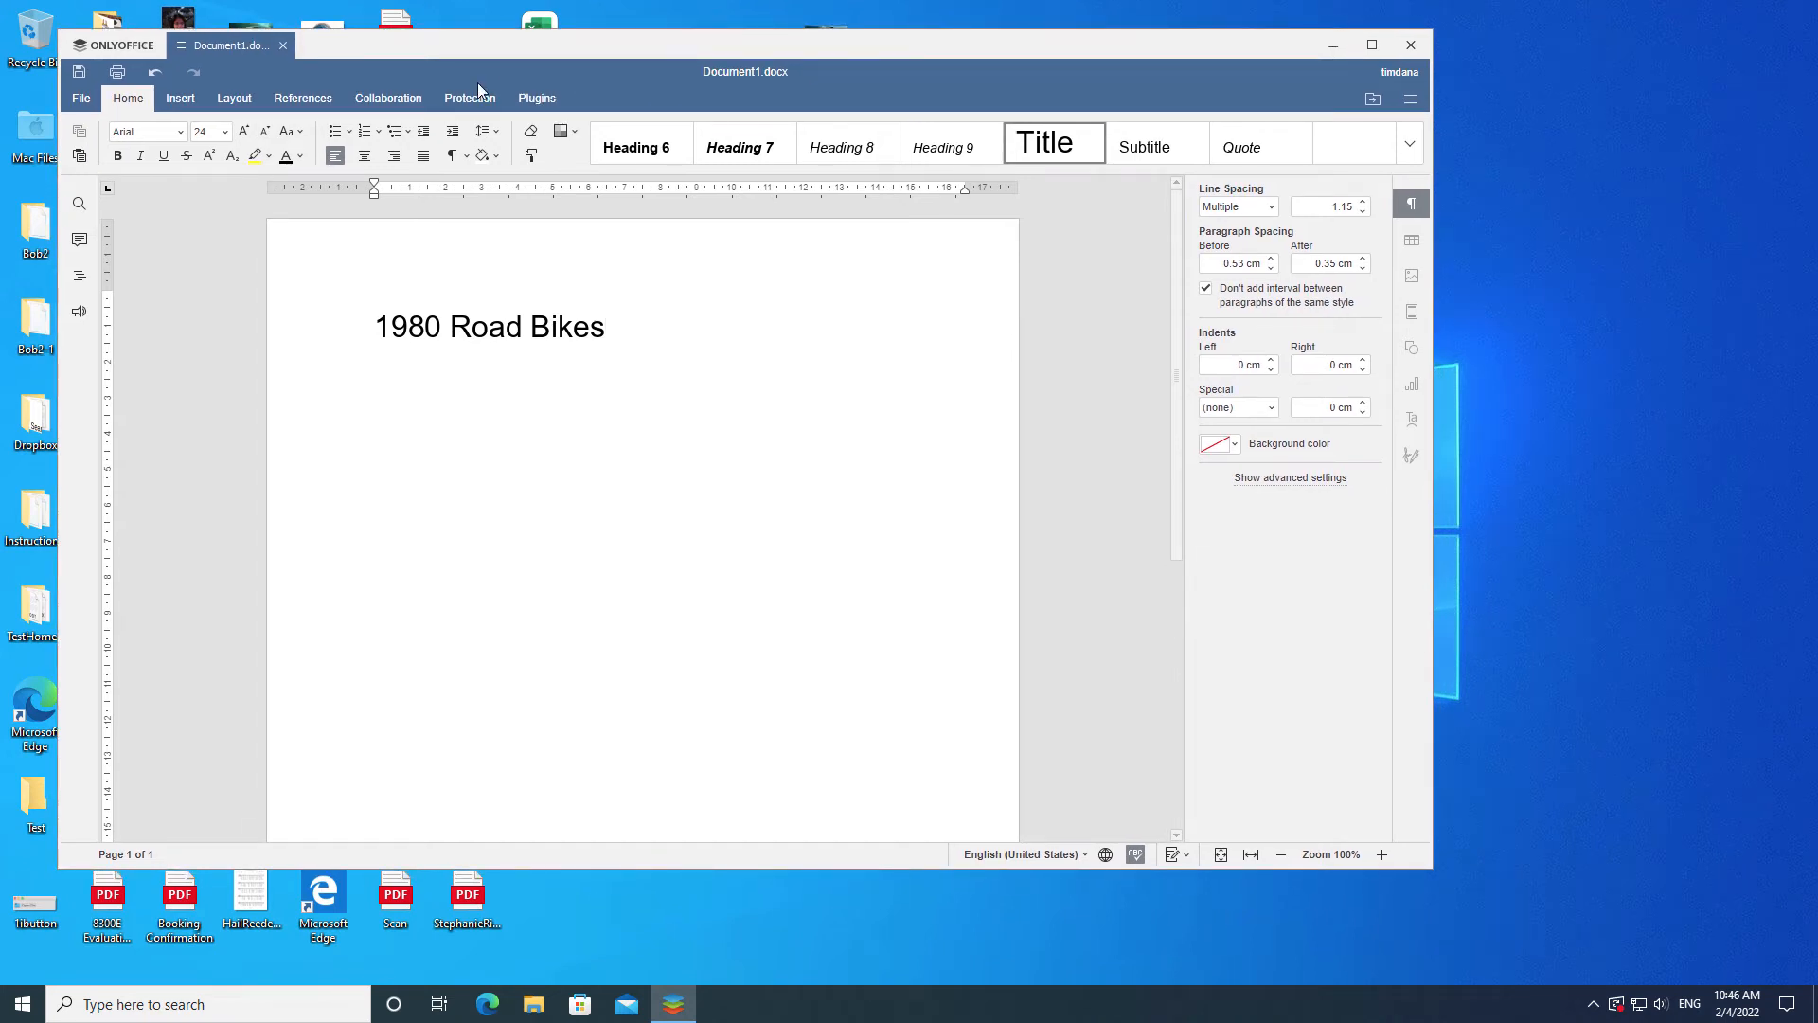
mouse_move(456, 78)
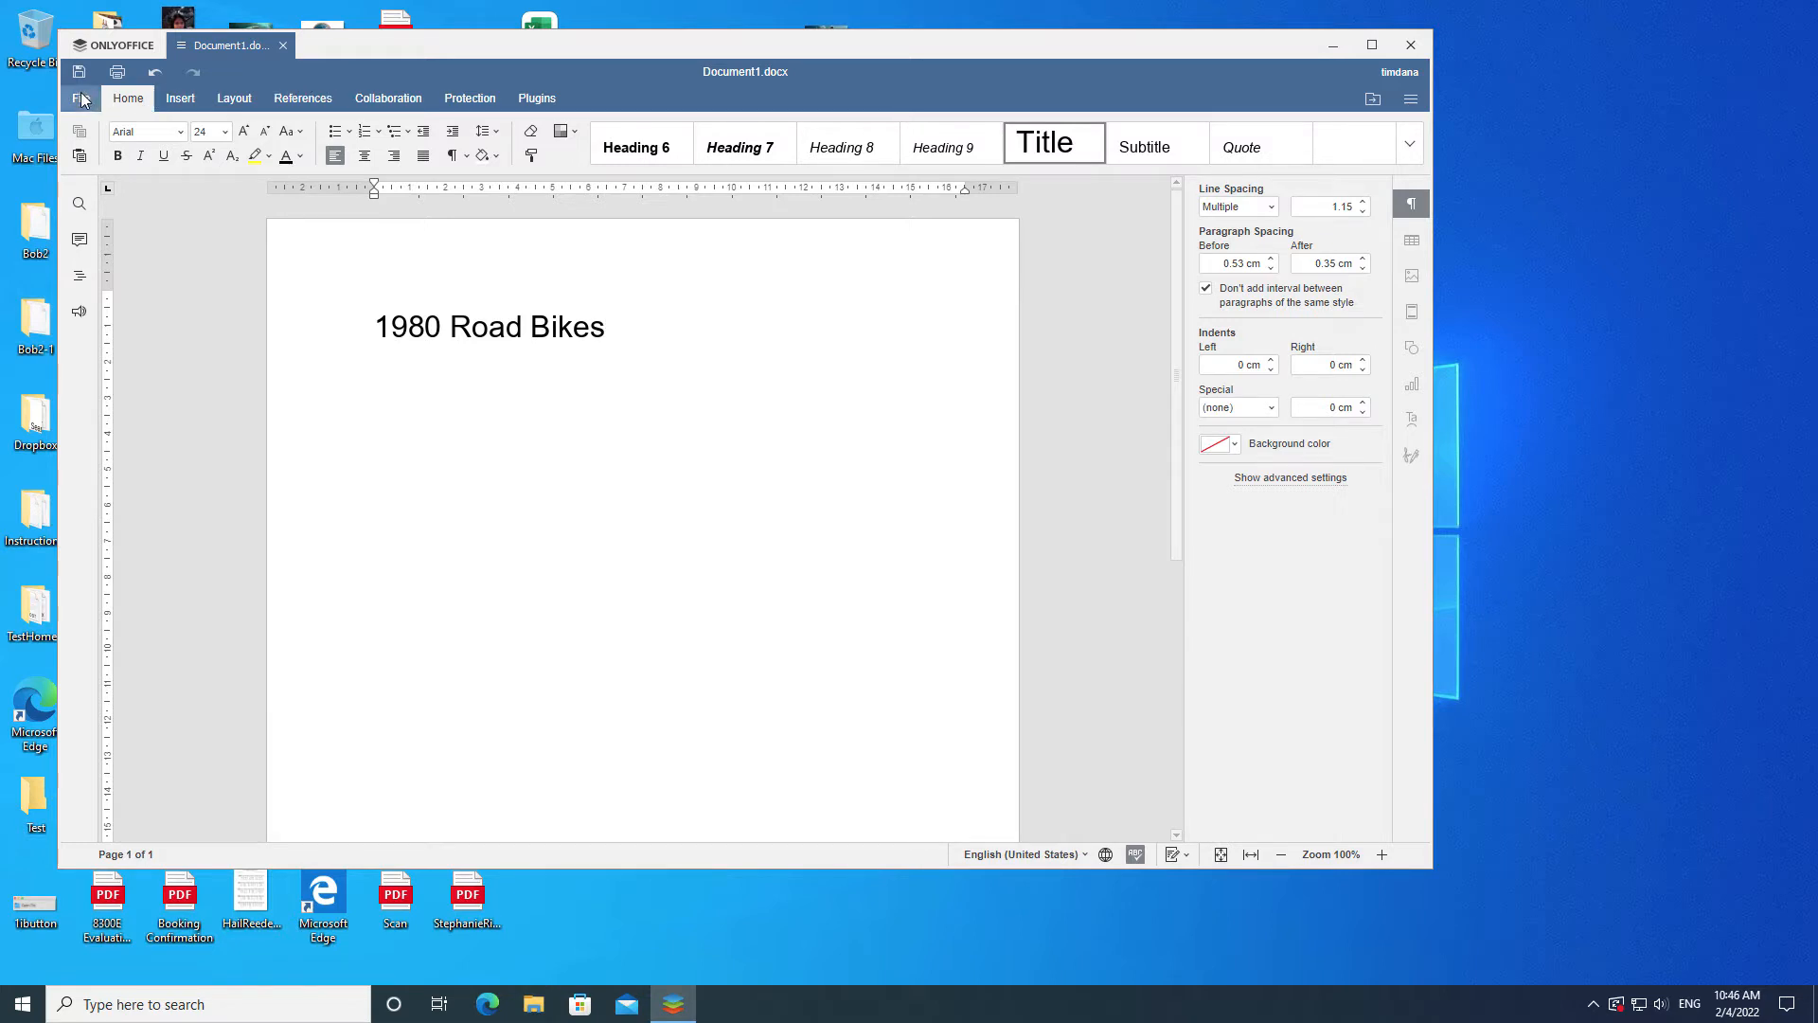
Step: Start saving the untitled document via File > Save, bringing up the Save As dialog
click(80, 99)
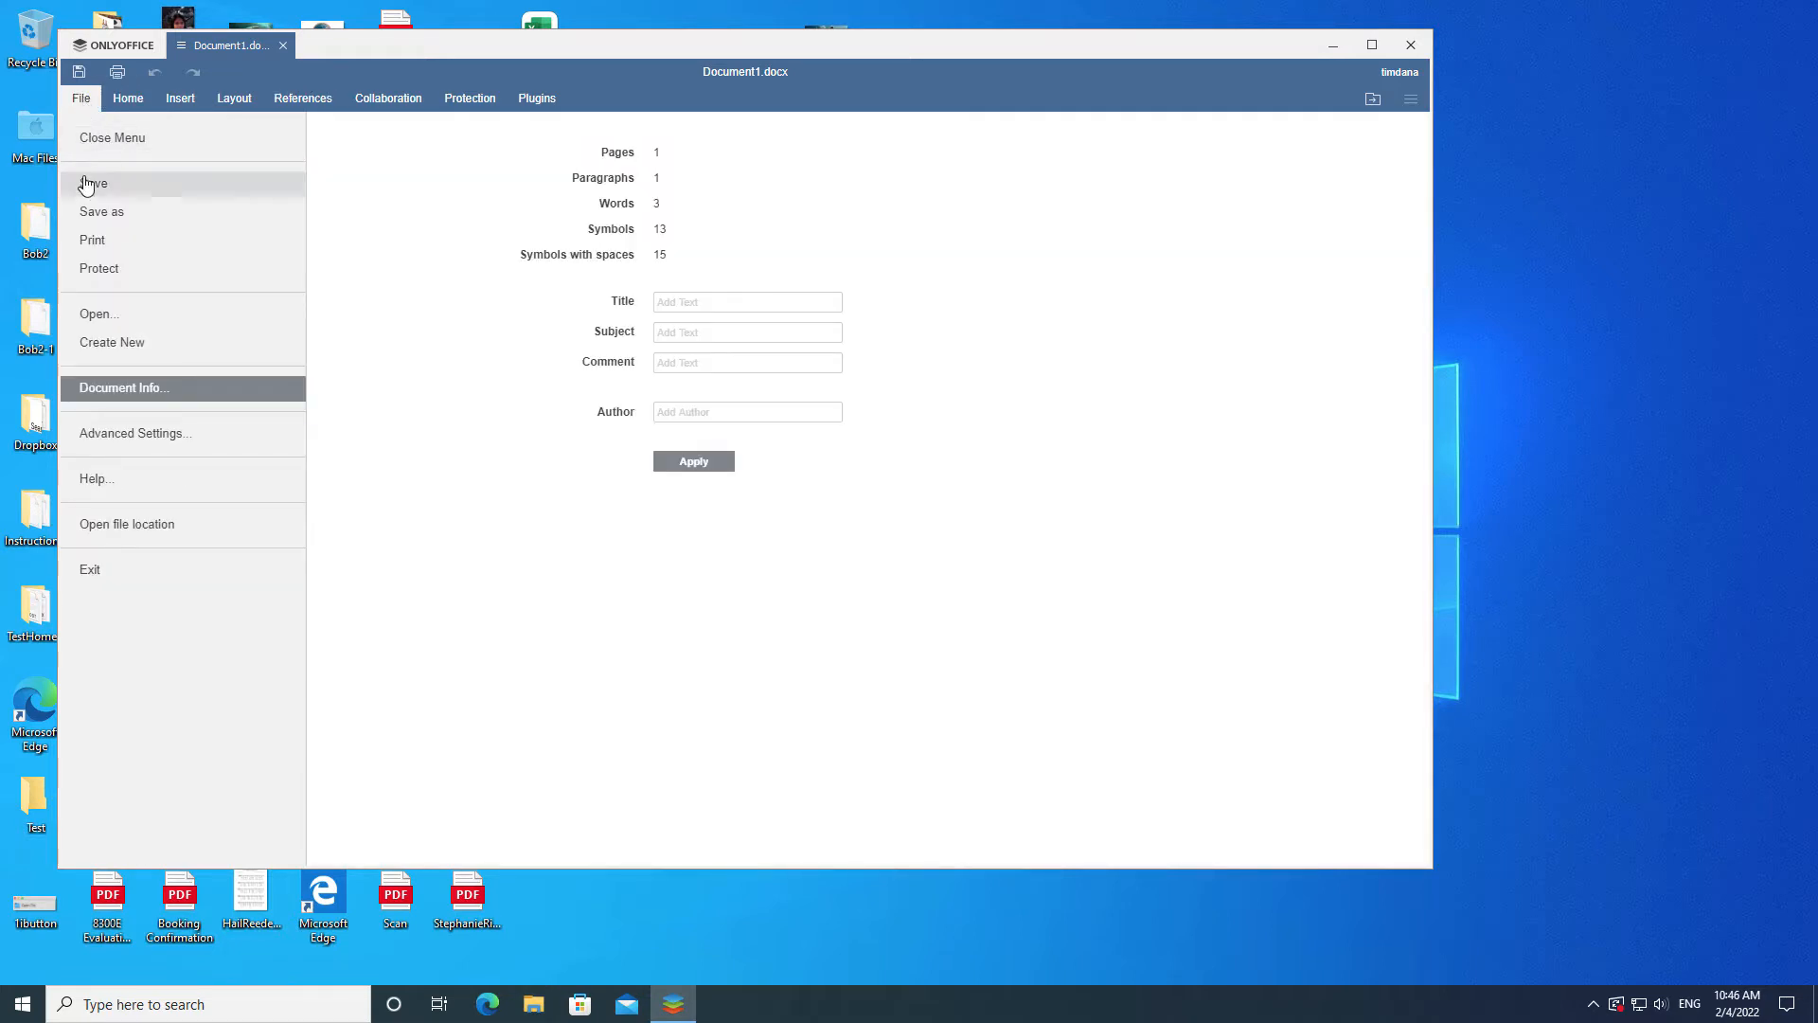
click(102, 212)
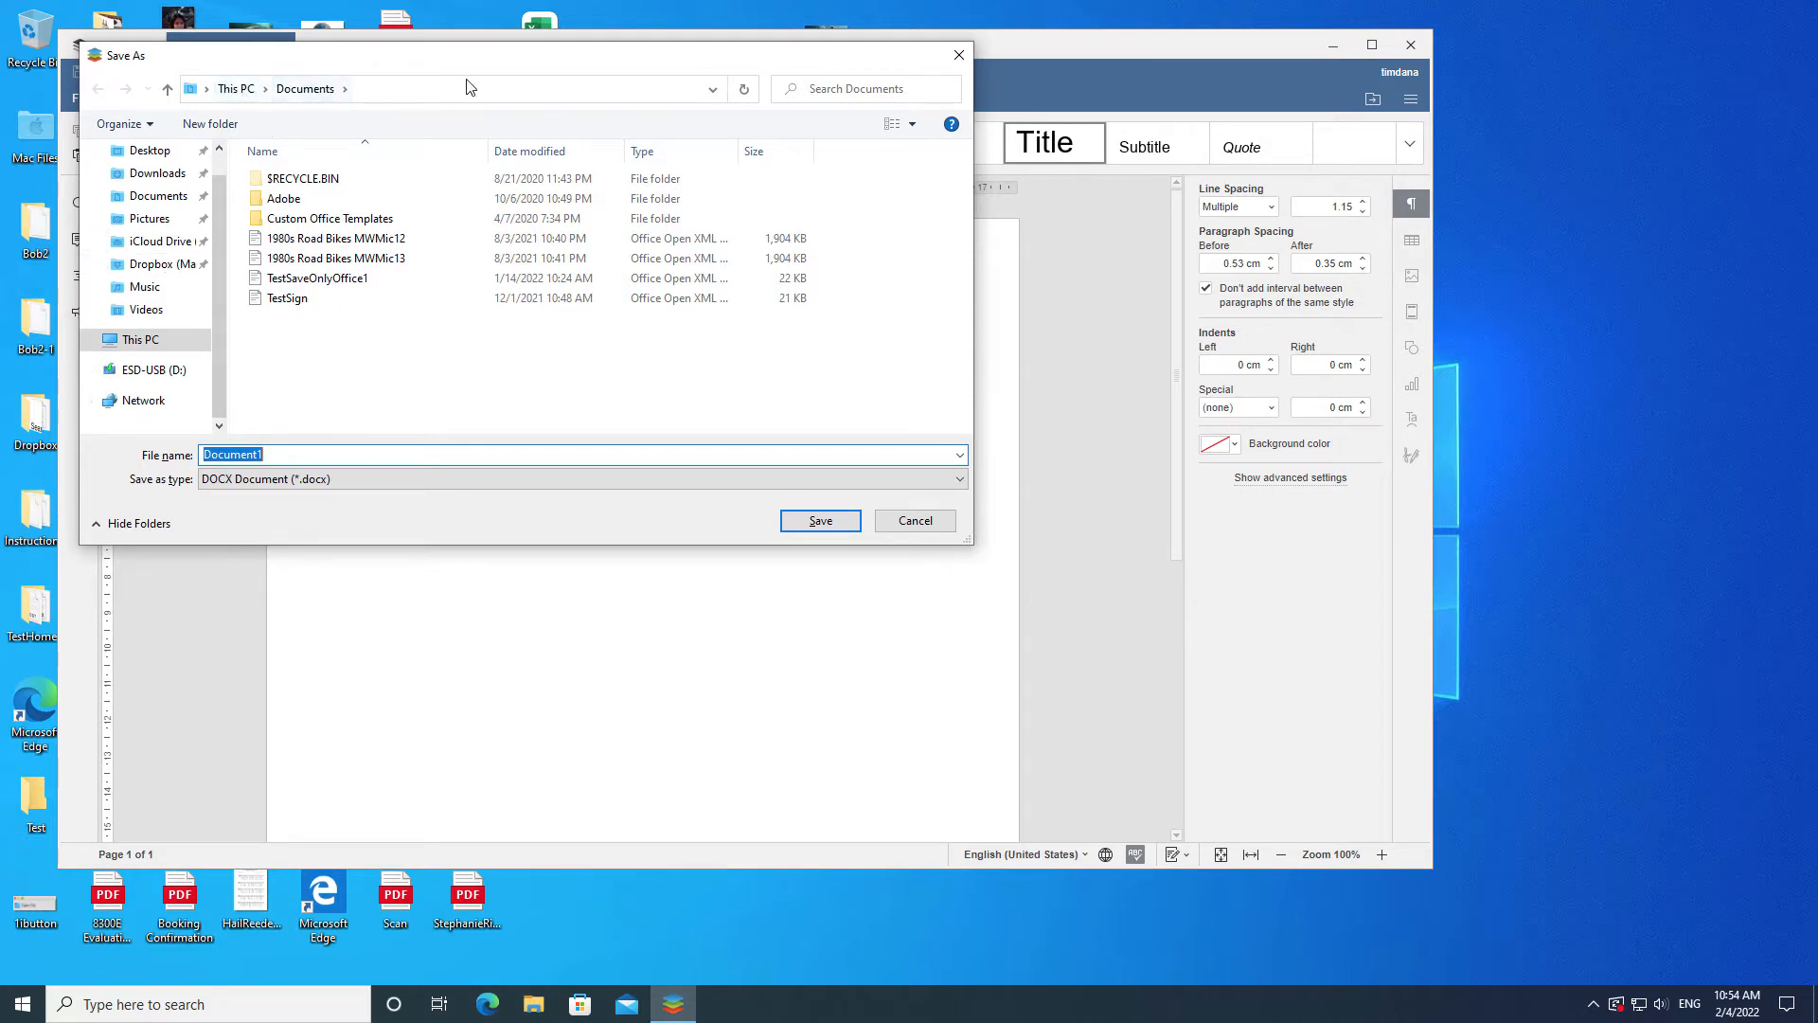
mouse_move(275, 129)
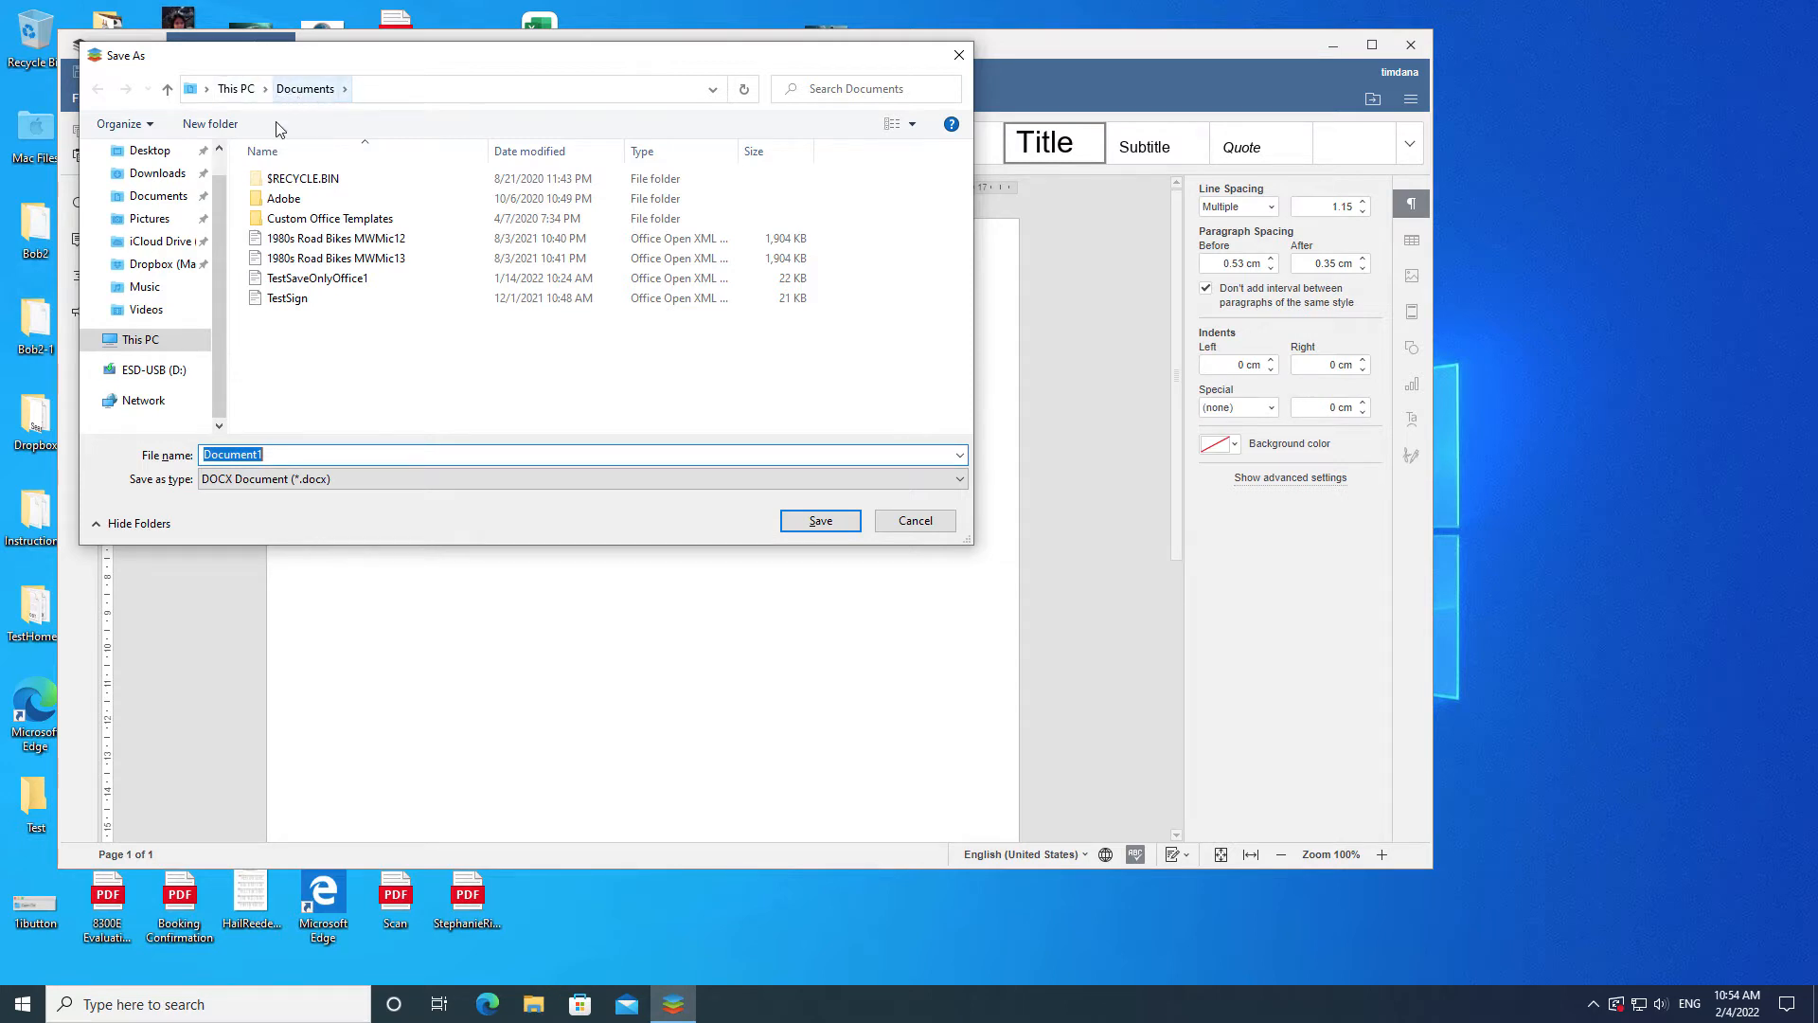
mouse_move(235, 91)
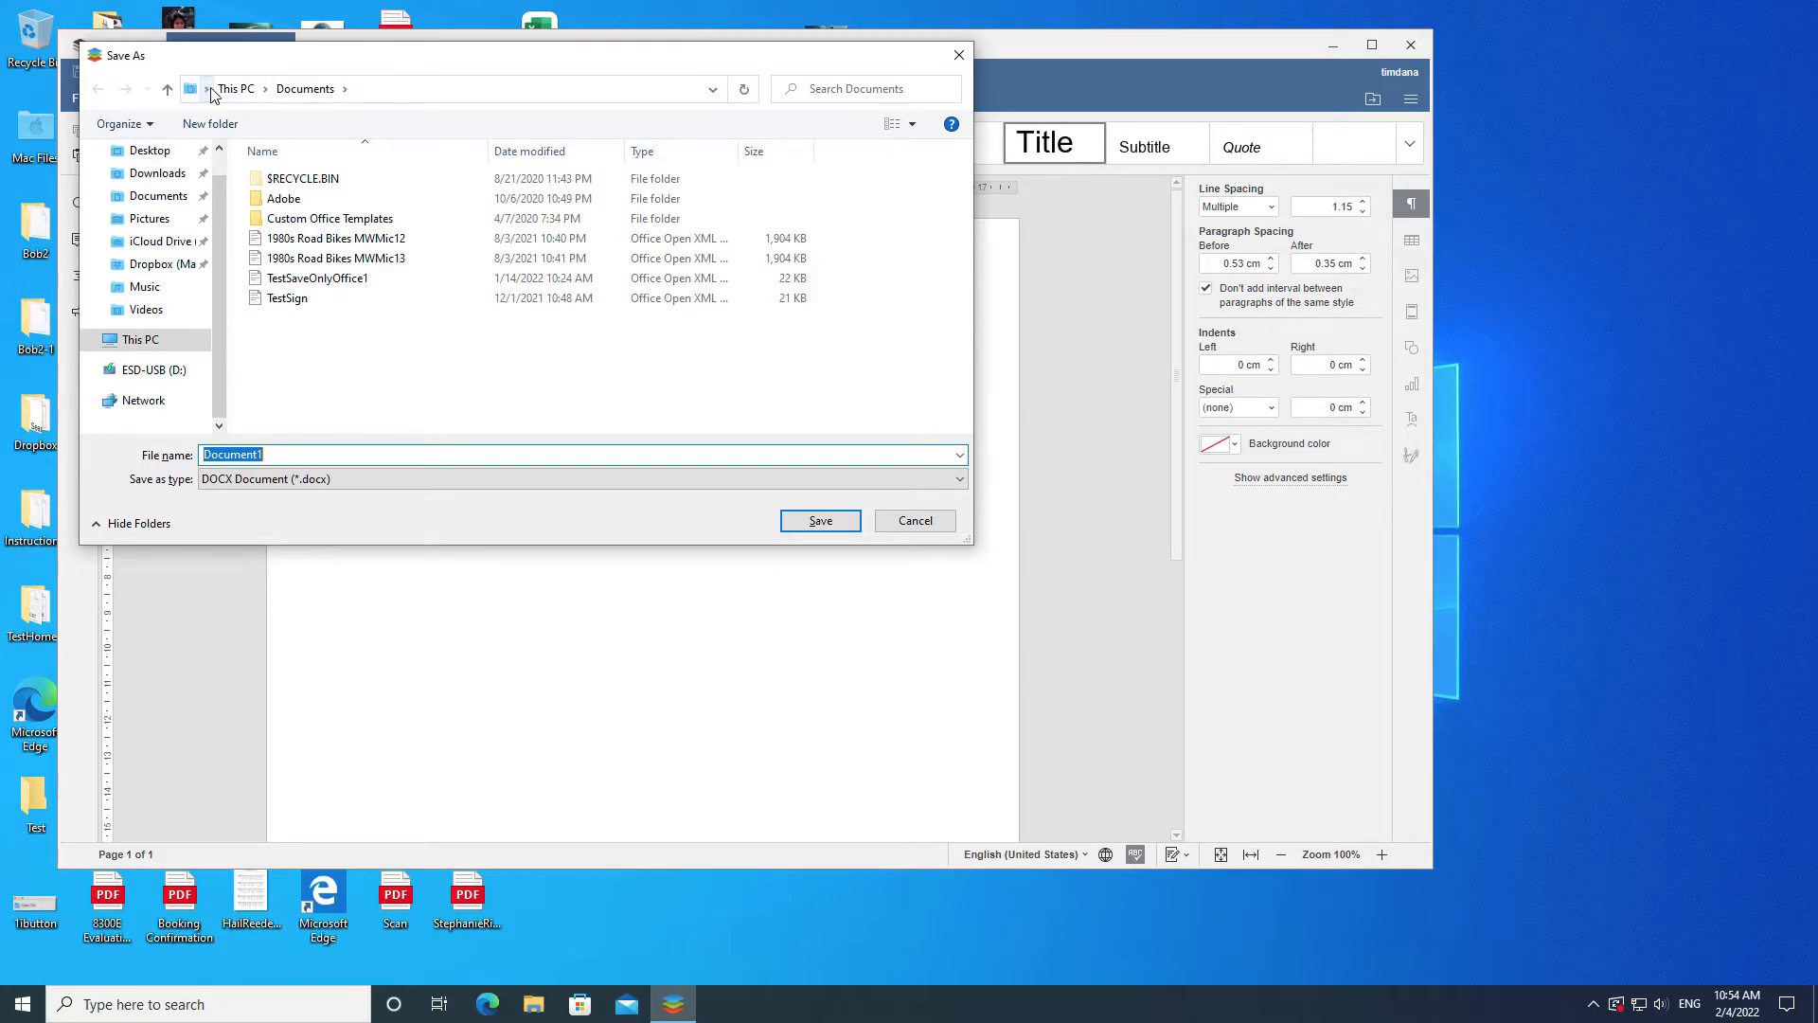
mouse_move(423, 110)
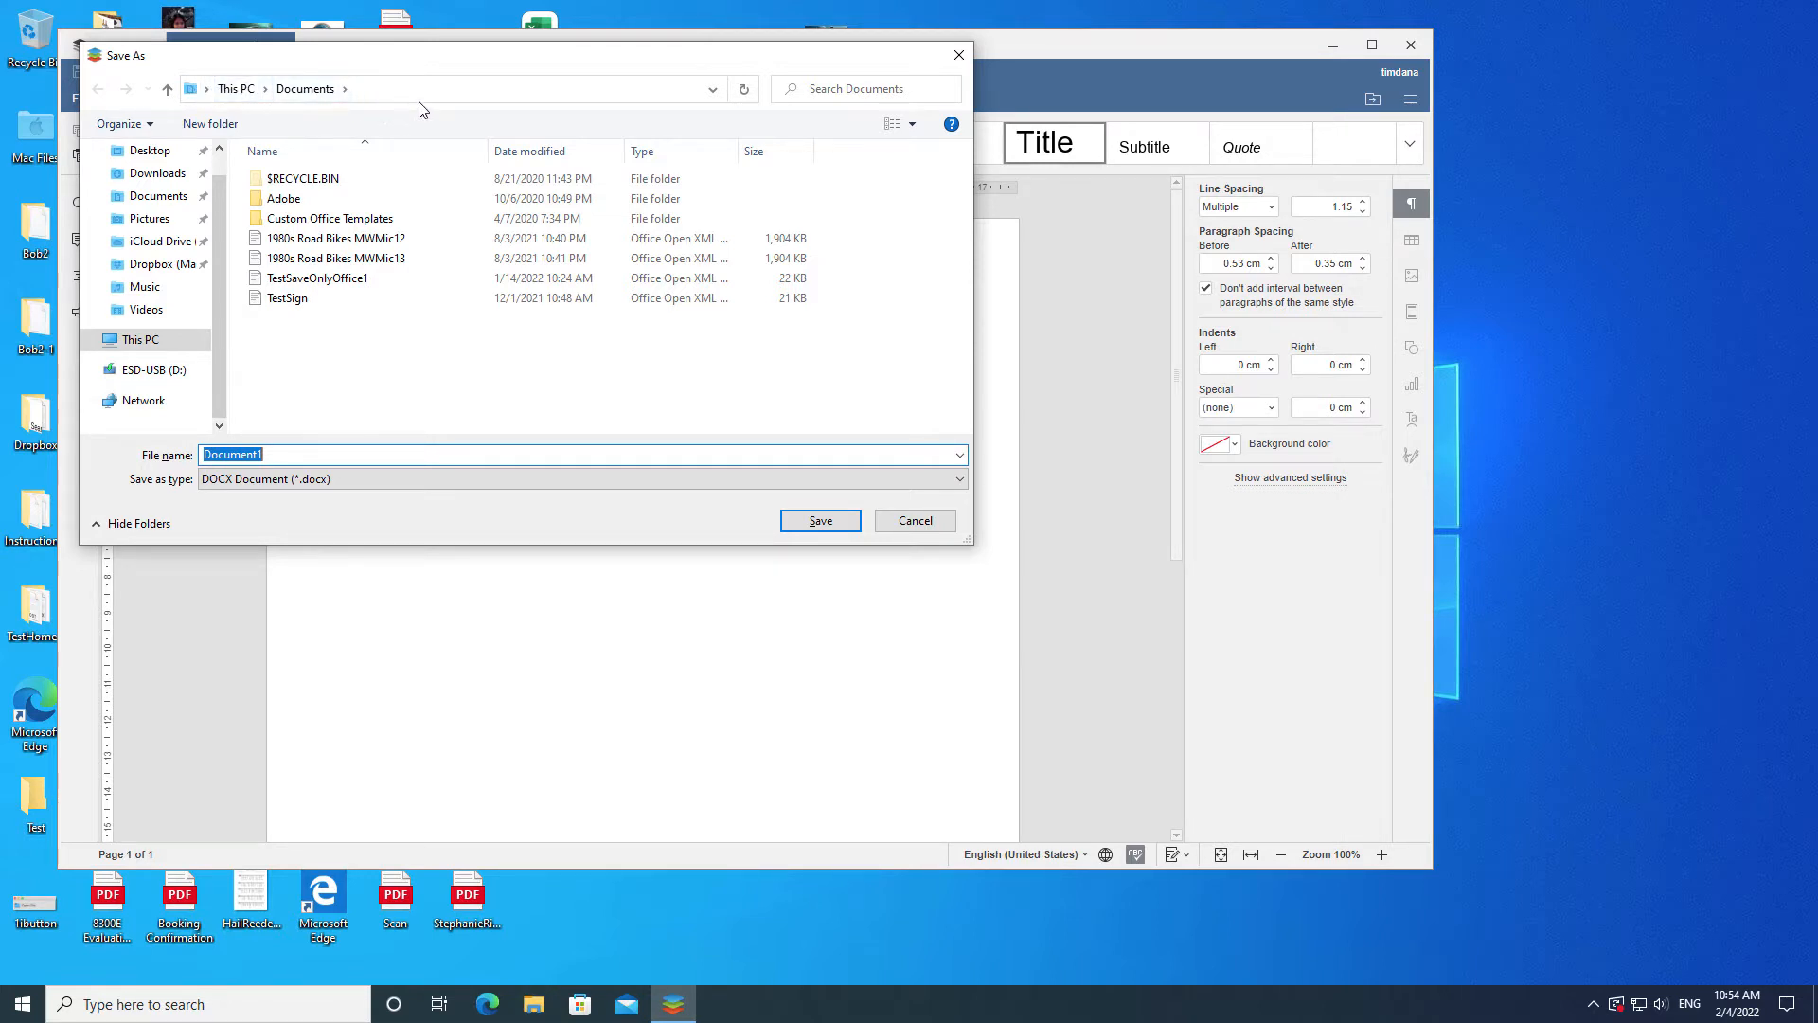
Step: Browse from Desktop into Documents and then into its Adobe folder
click(712, 87)
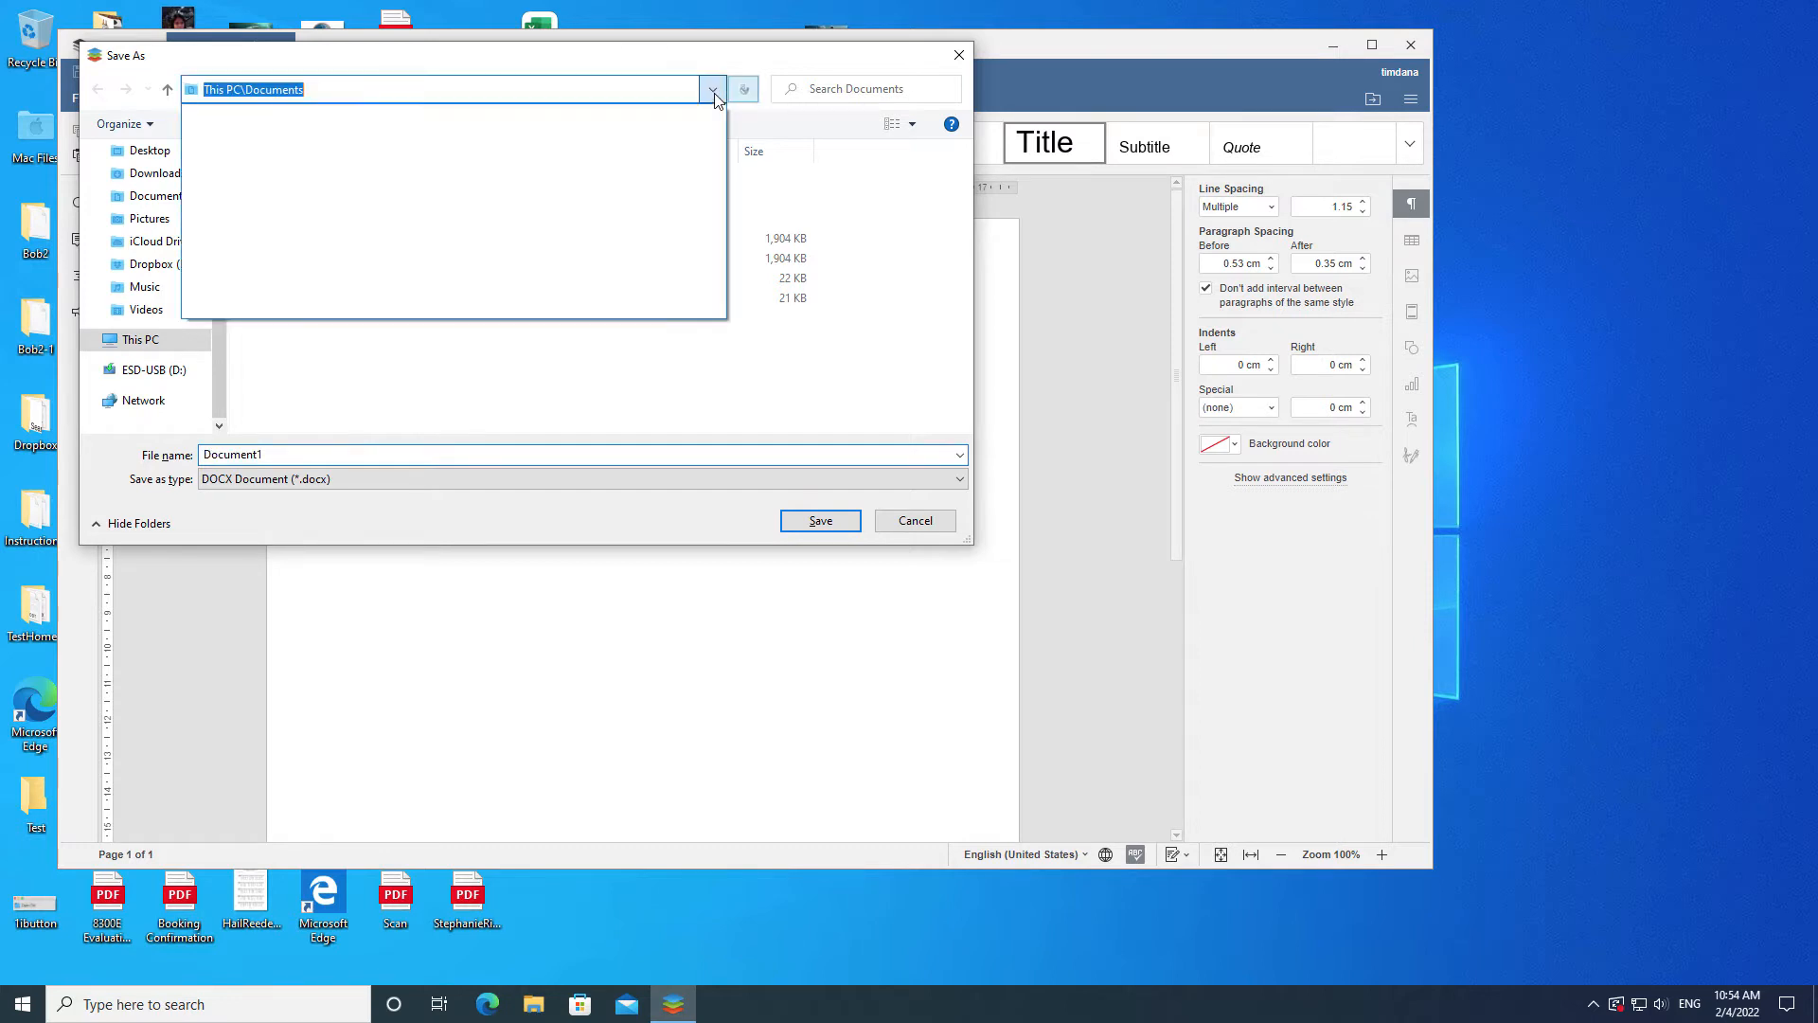
mouse_move(595, 98)
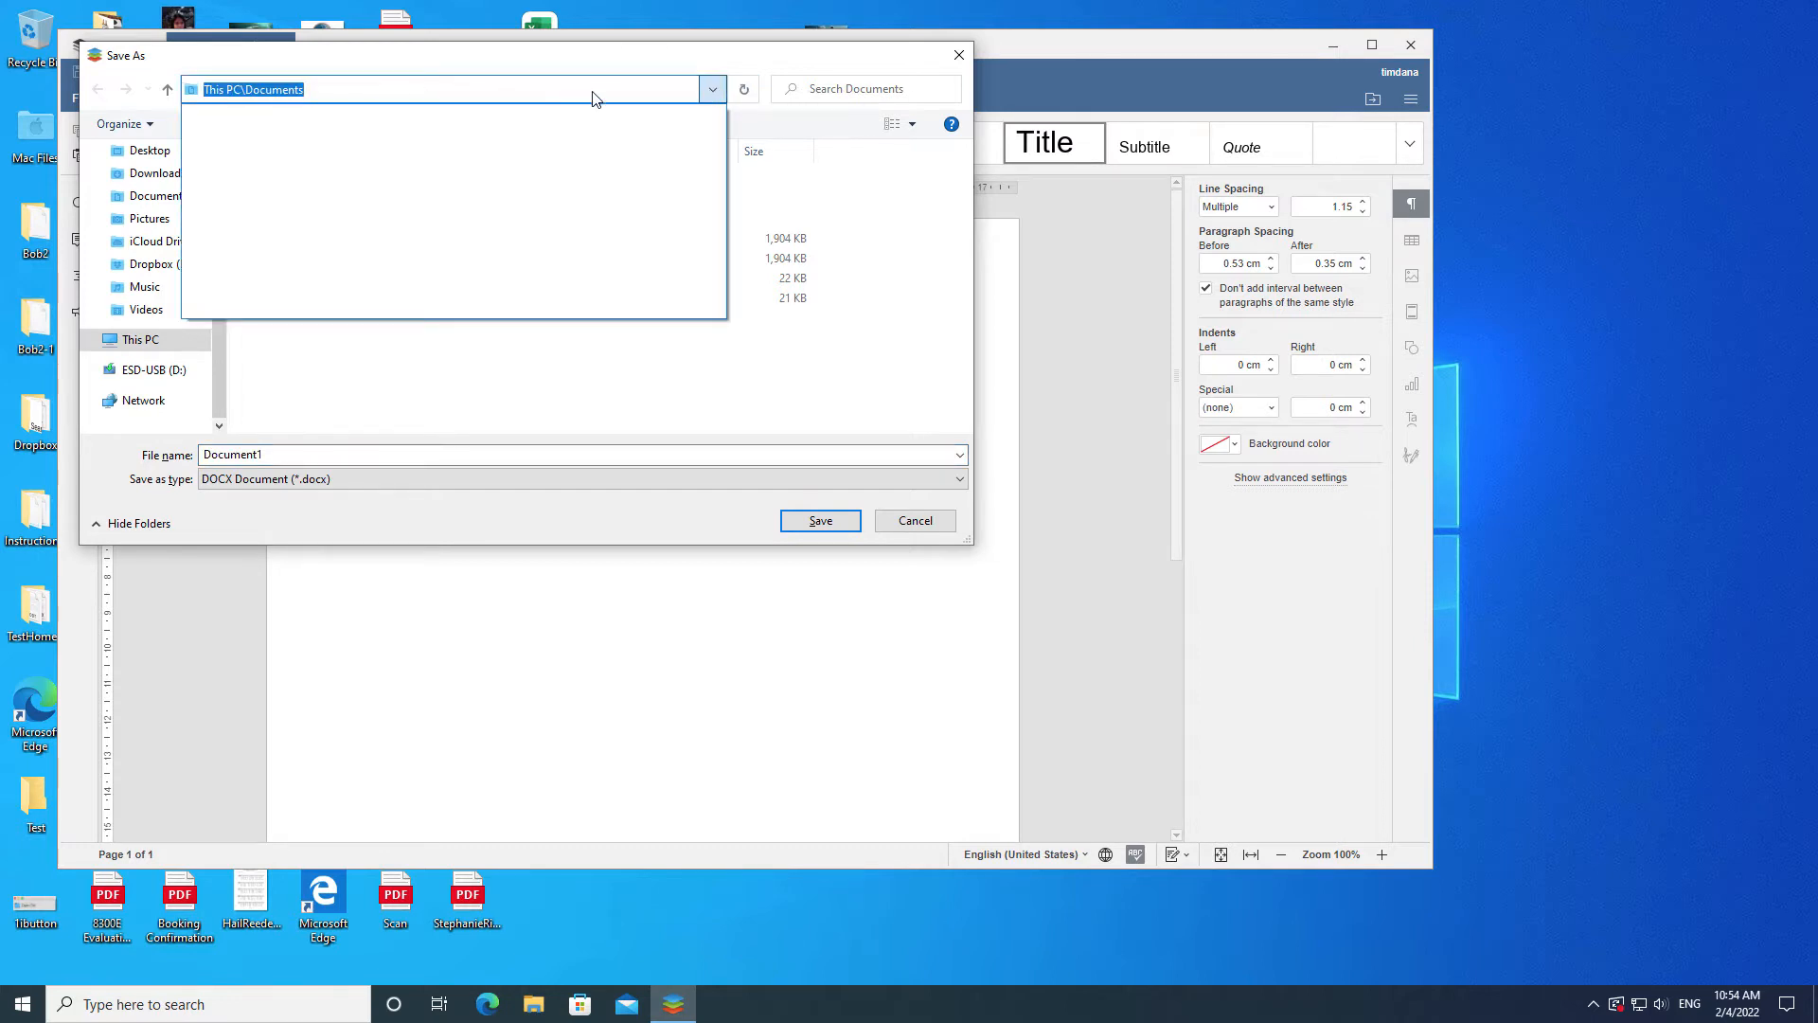
click(712, 87)
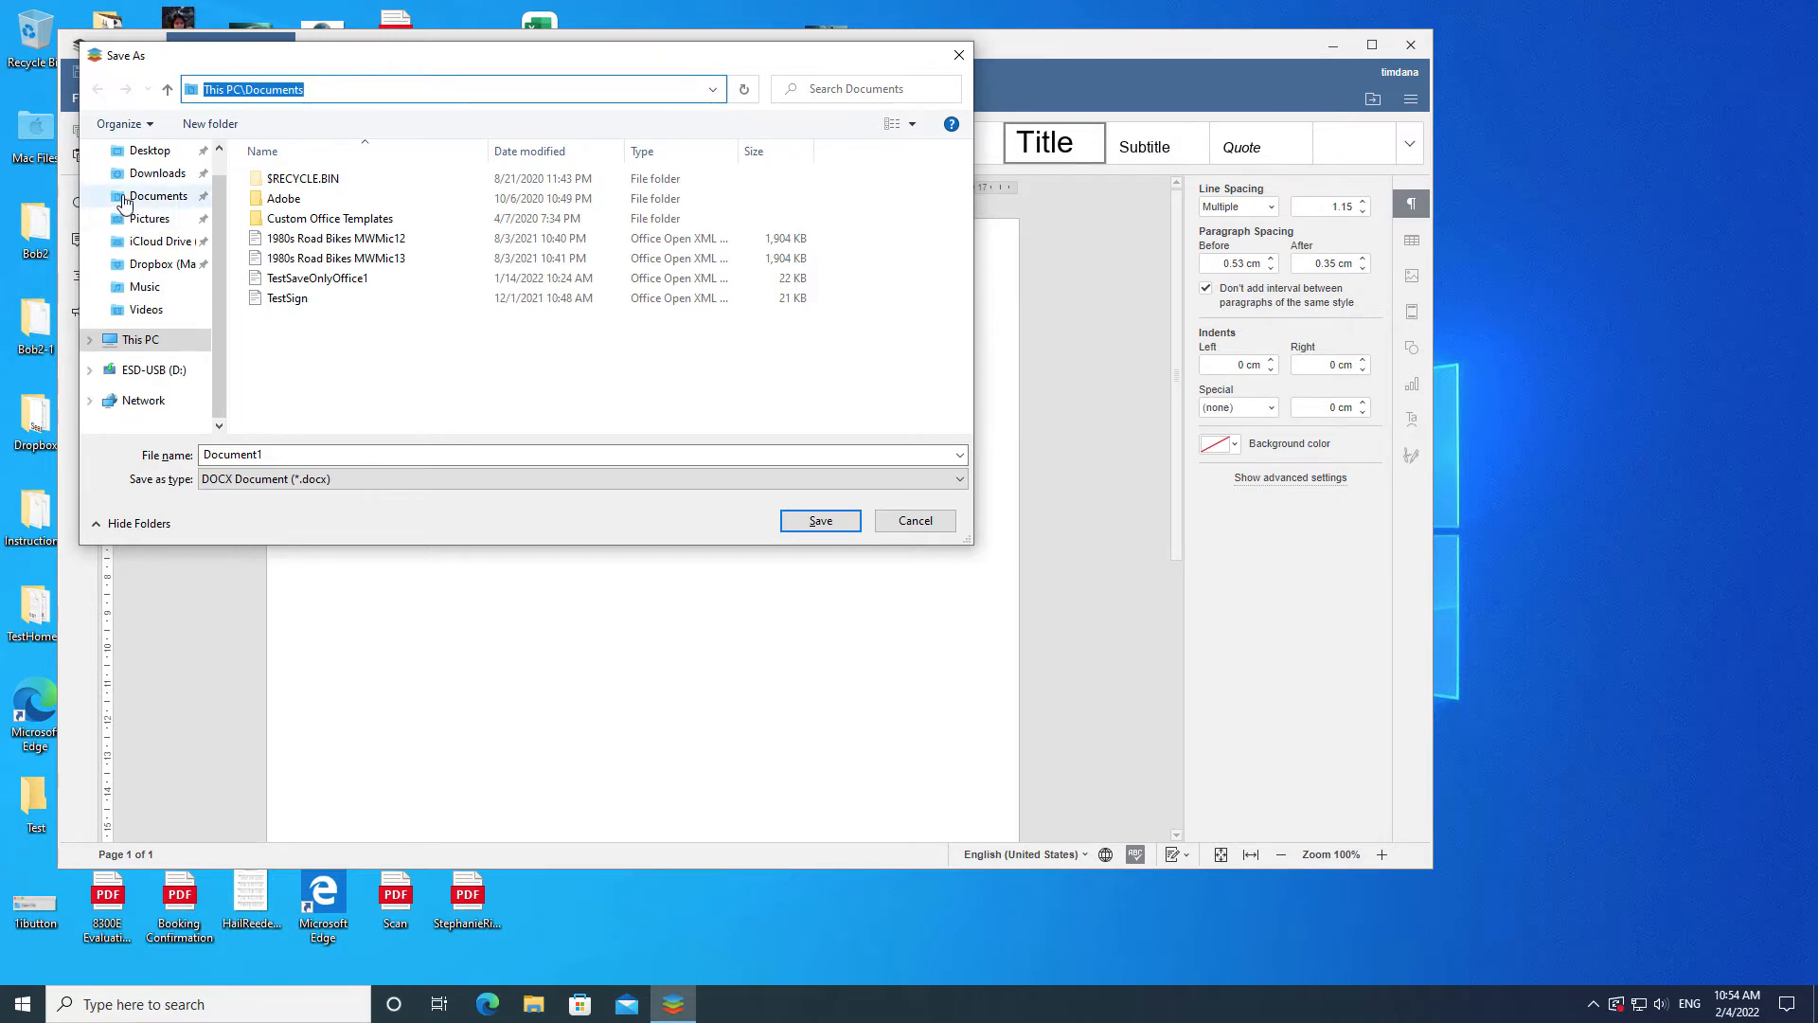
click(148, 152)
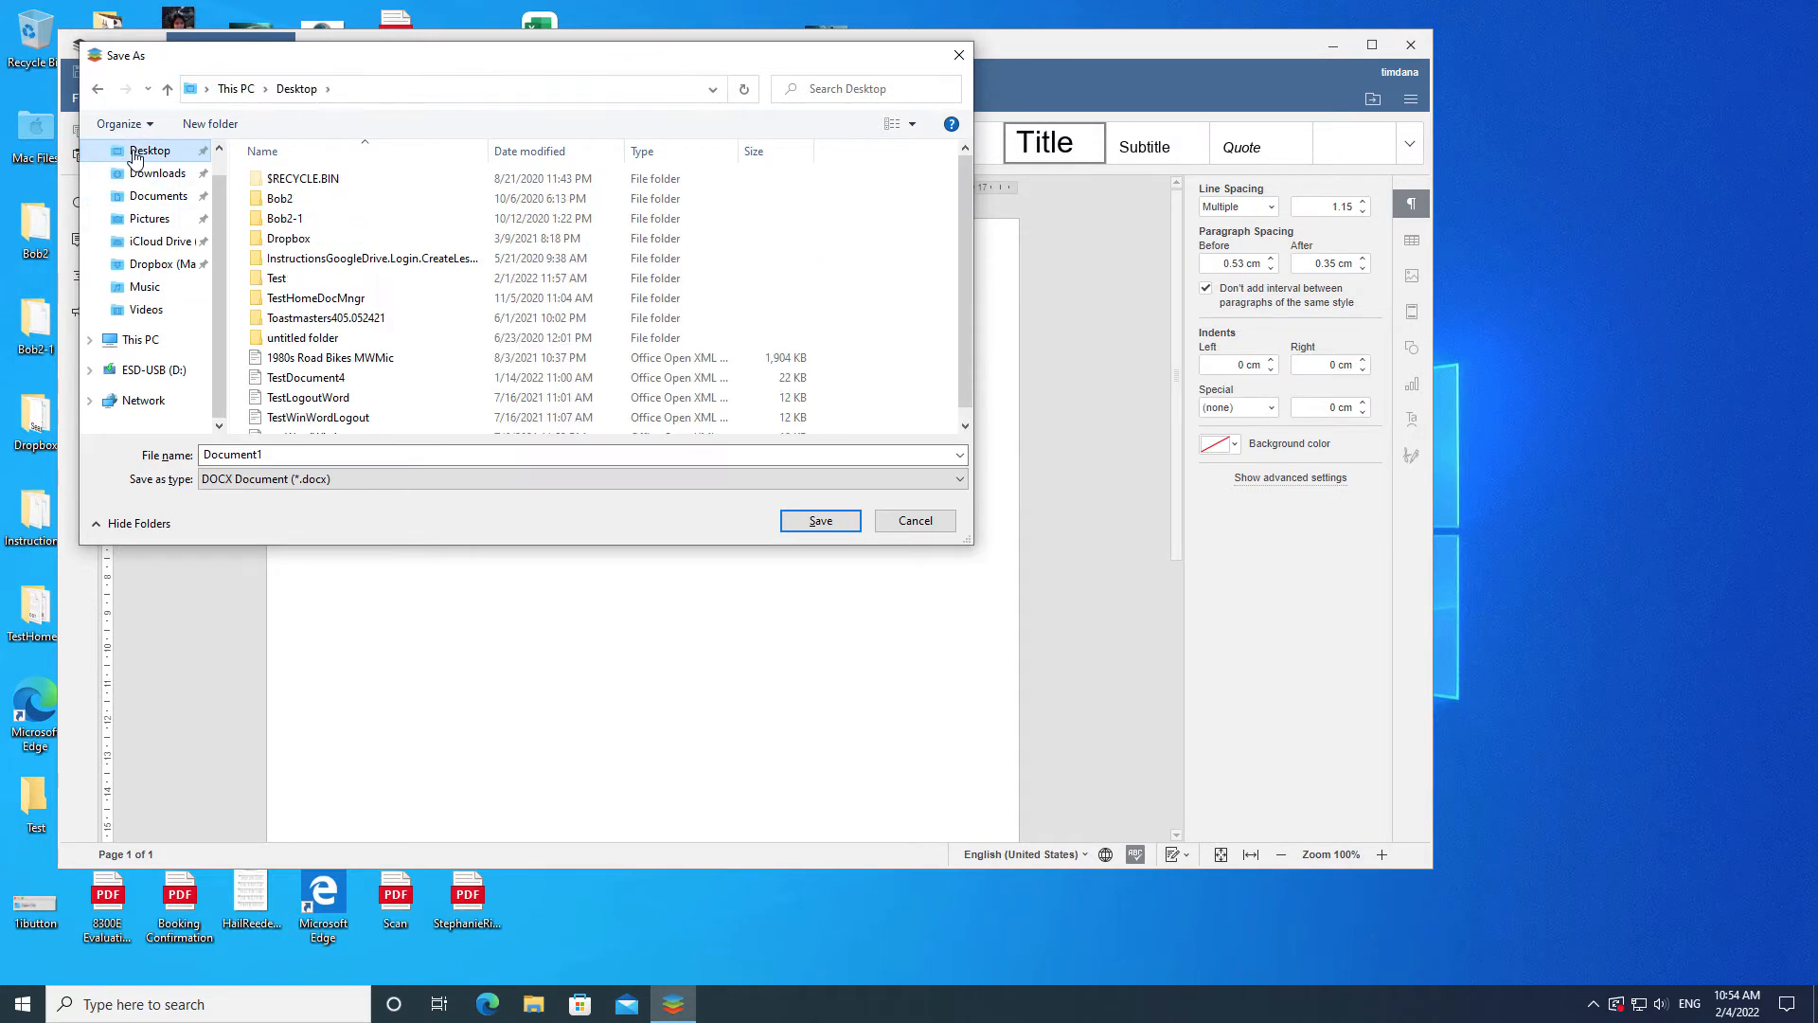
click(159, 195)
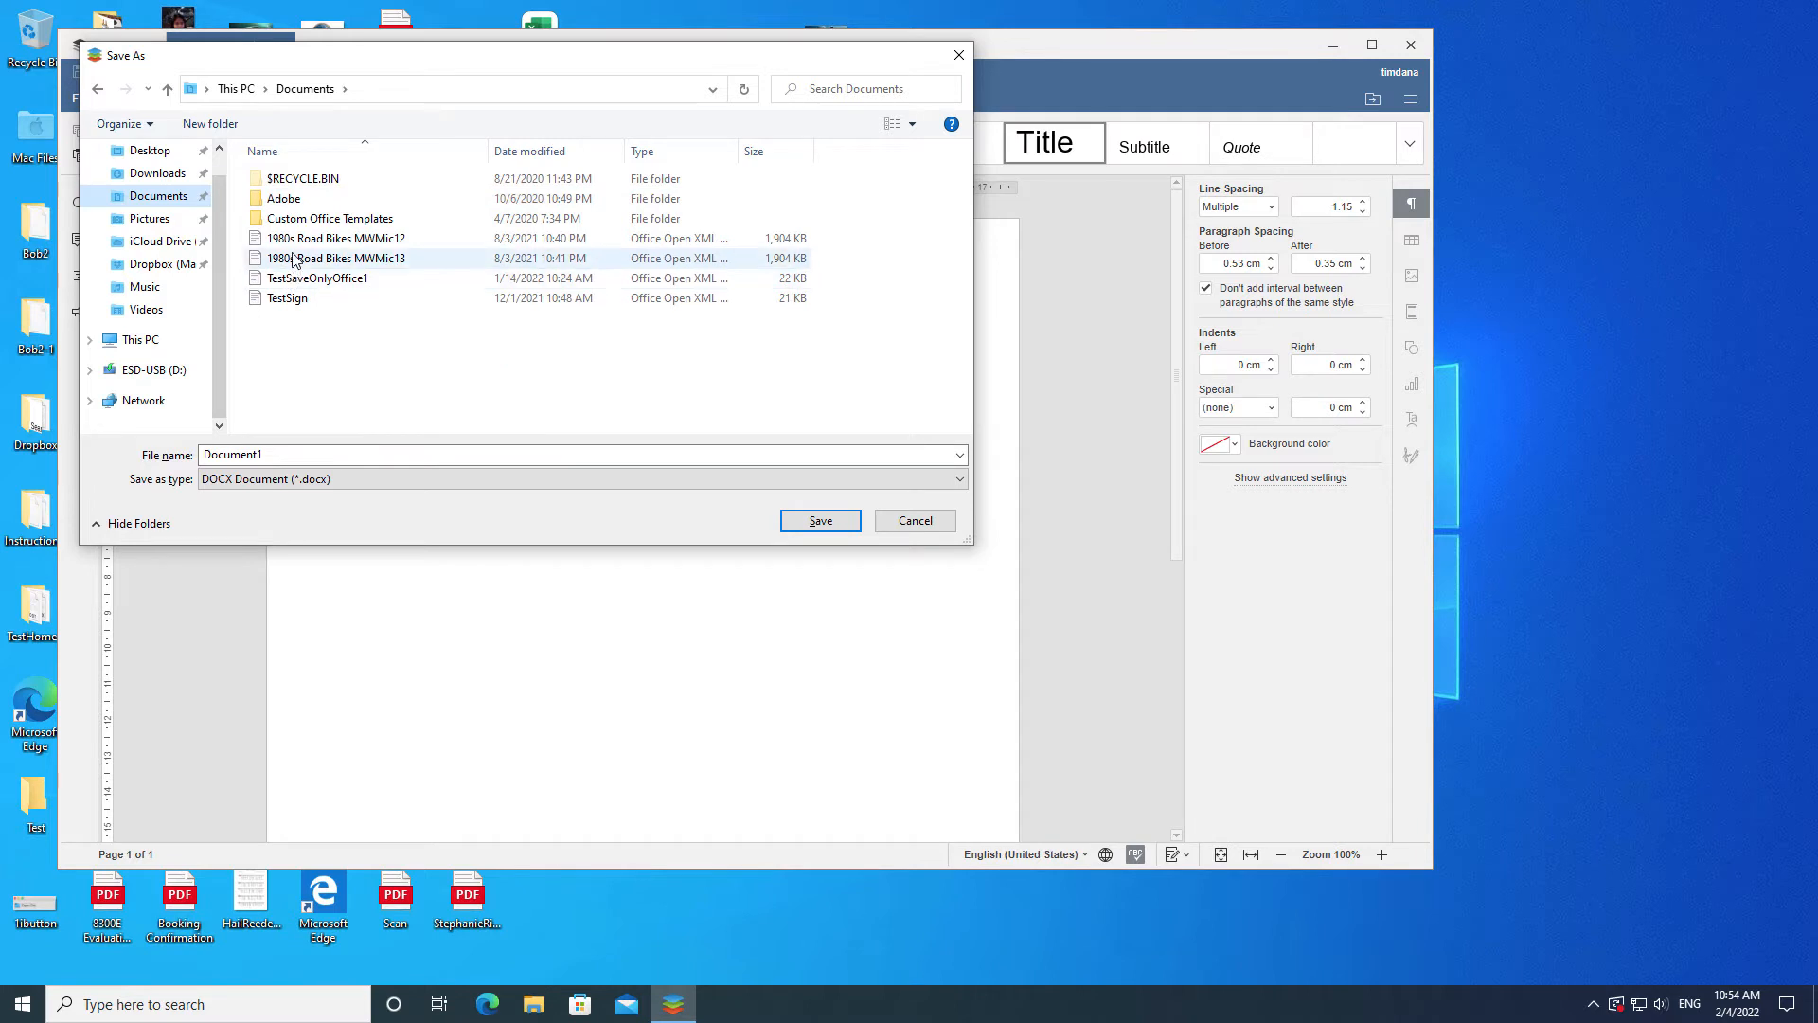
double_click(284, 198)
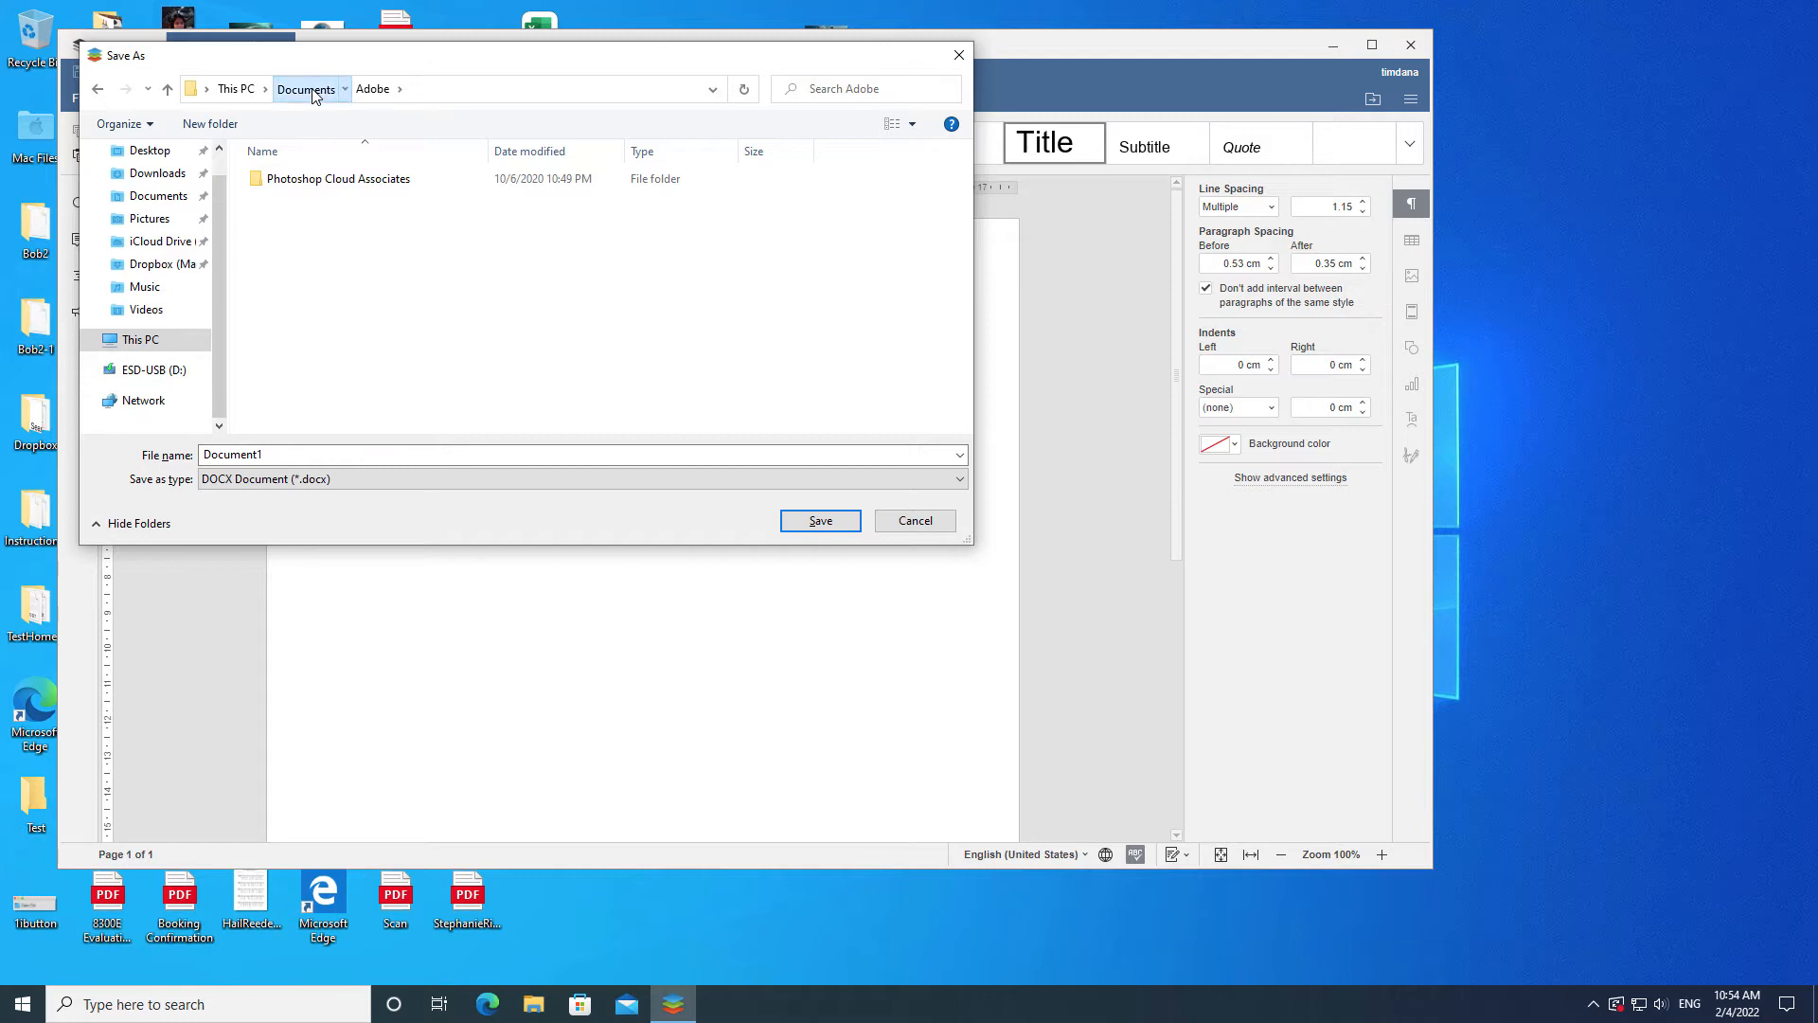
Step: Return to Documents and toggle the Name sort, ending in ascending name order
click(305, 88)
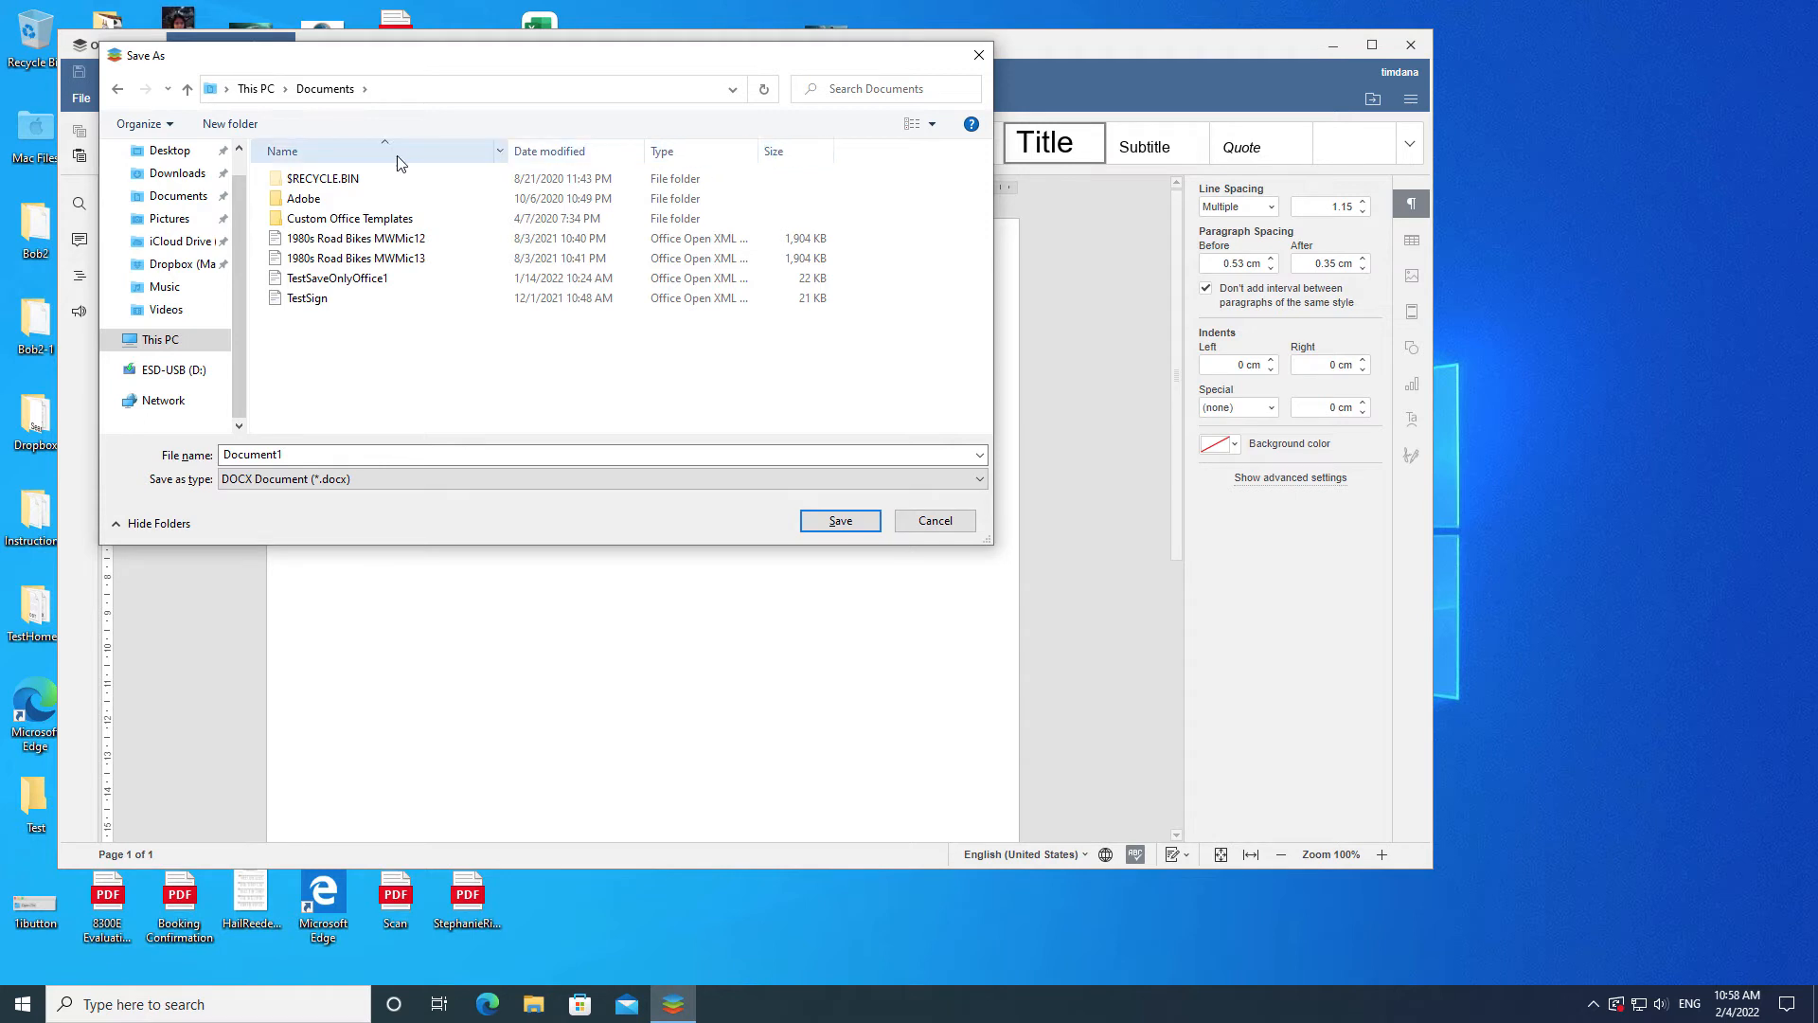
click(280, 151)
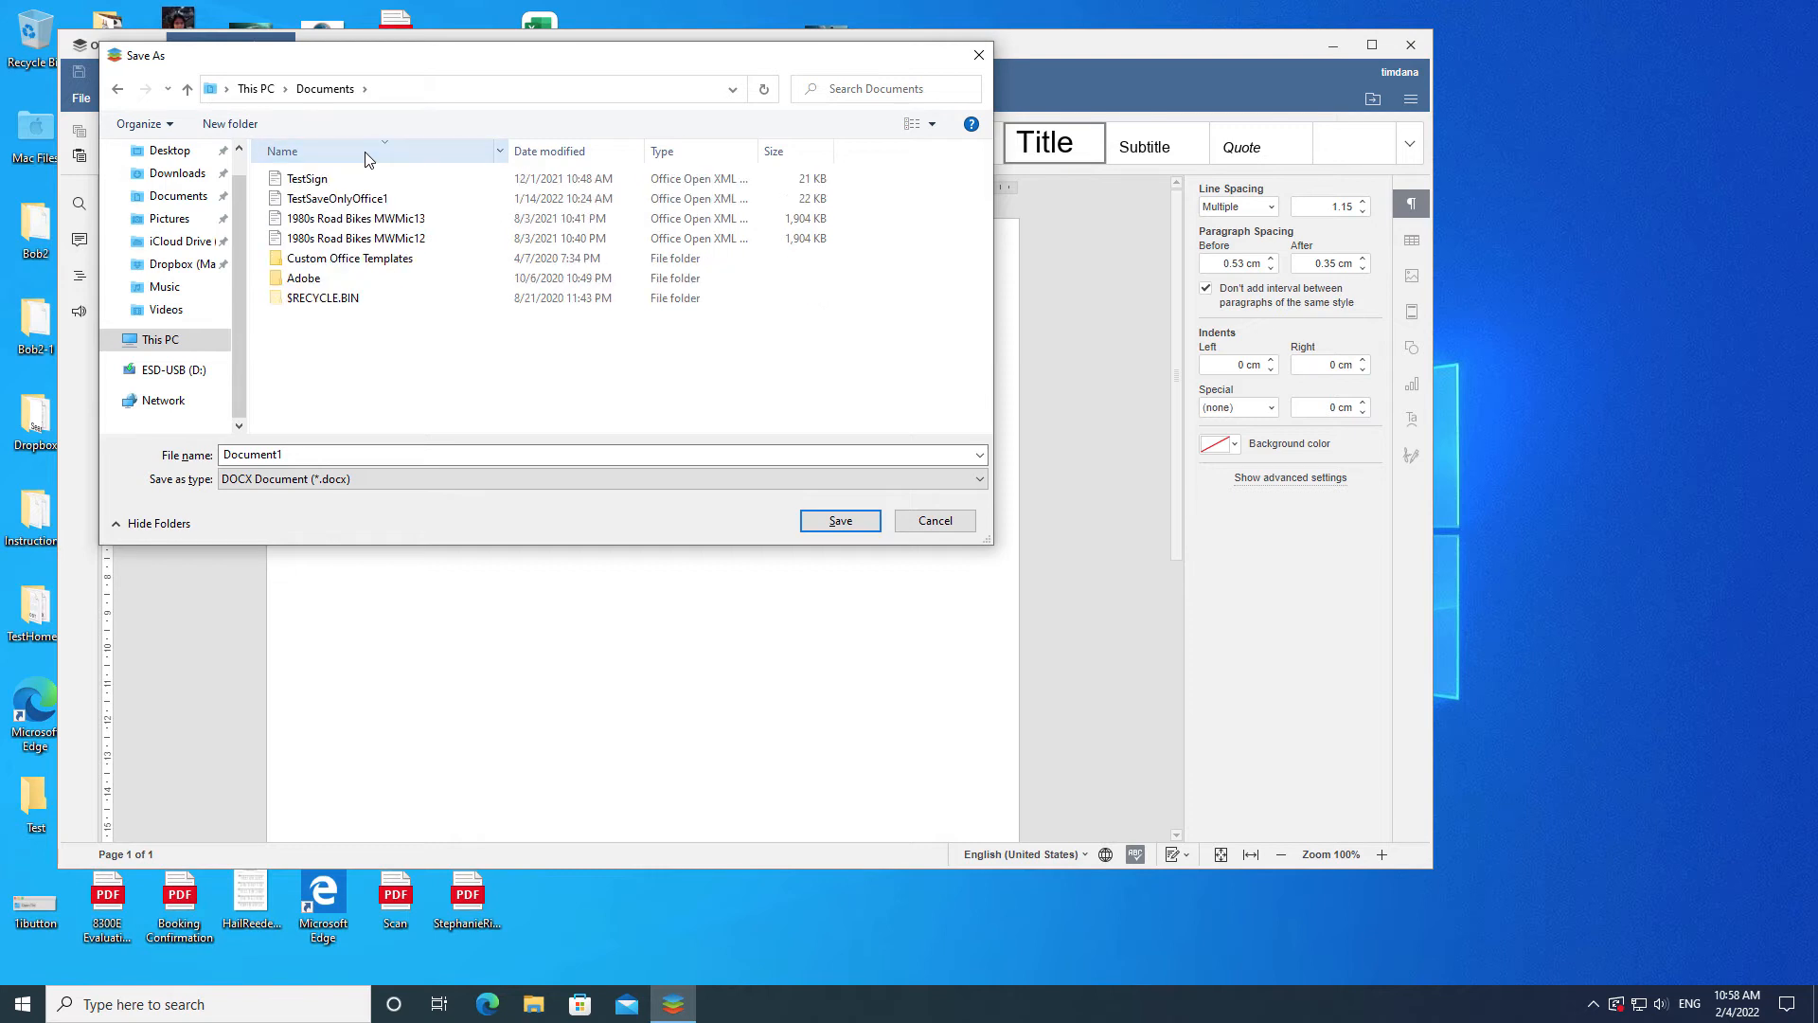
click(281, 152)
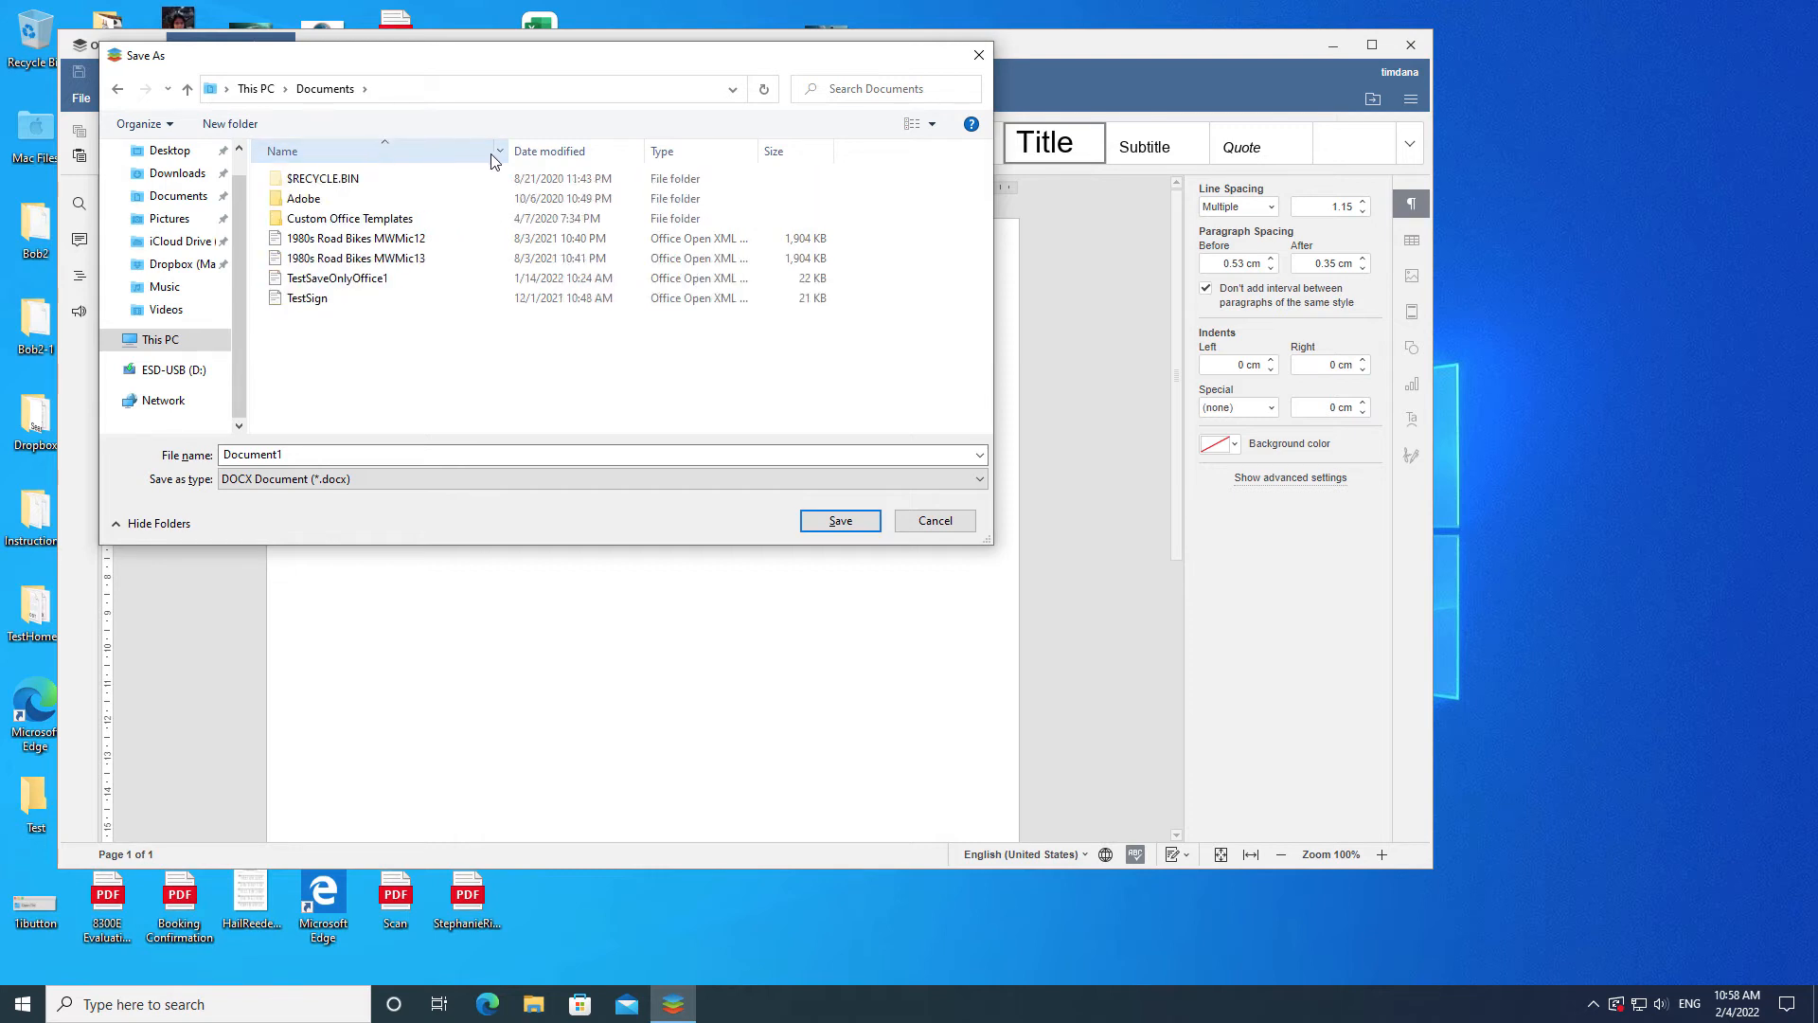
mouse_move(483, 157)
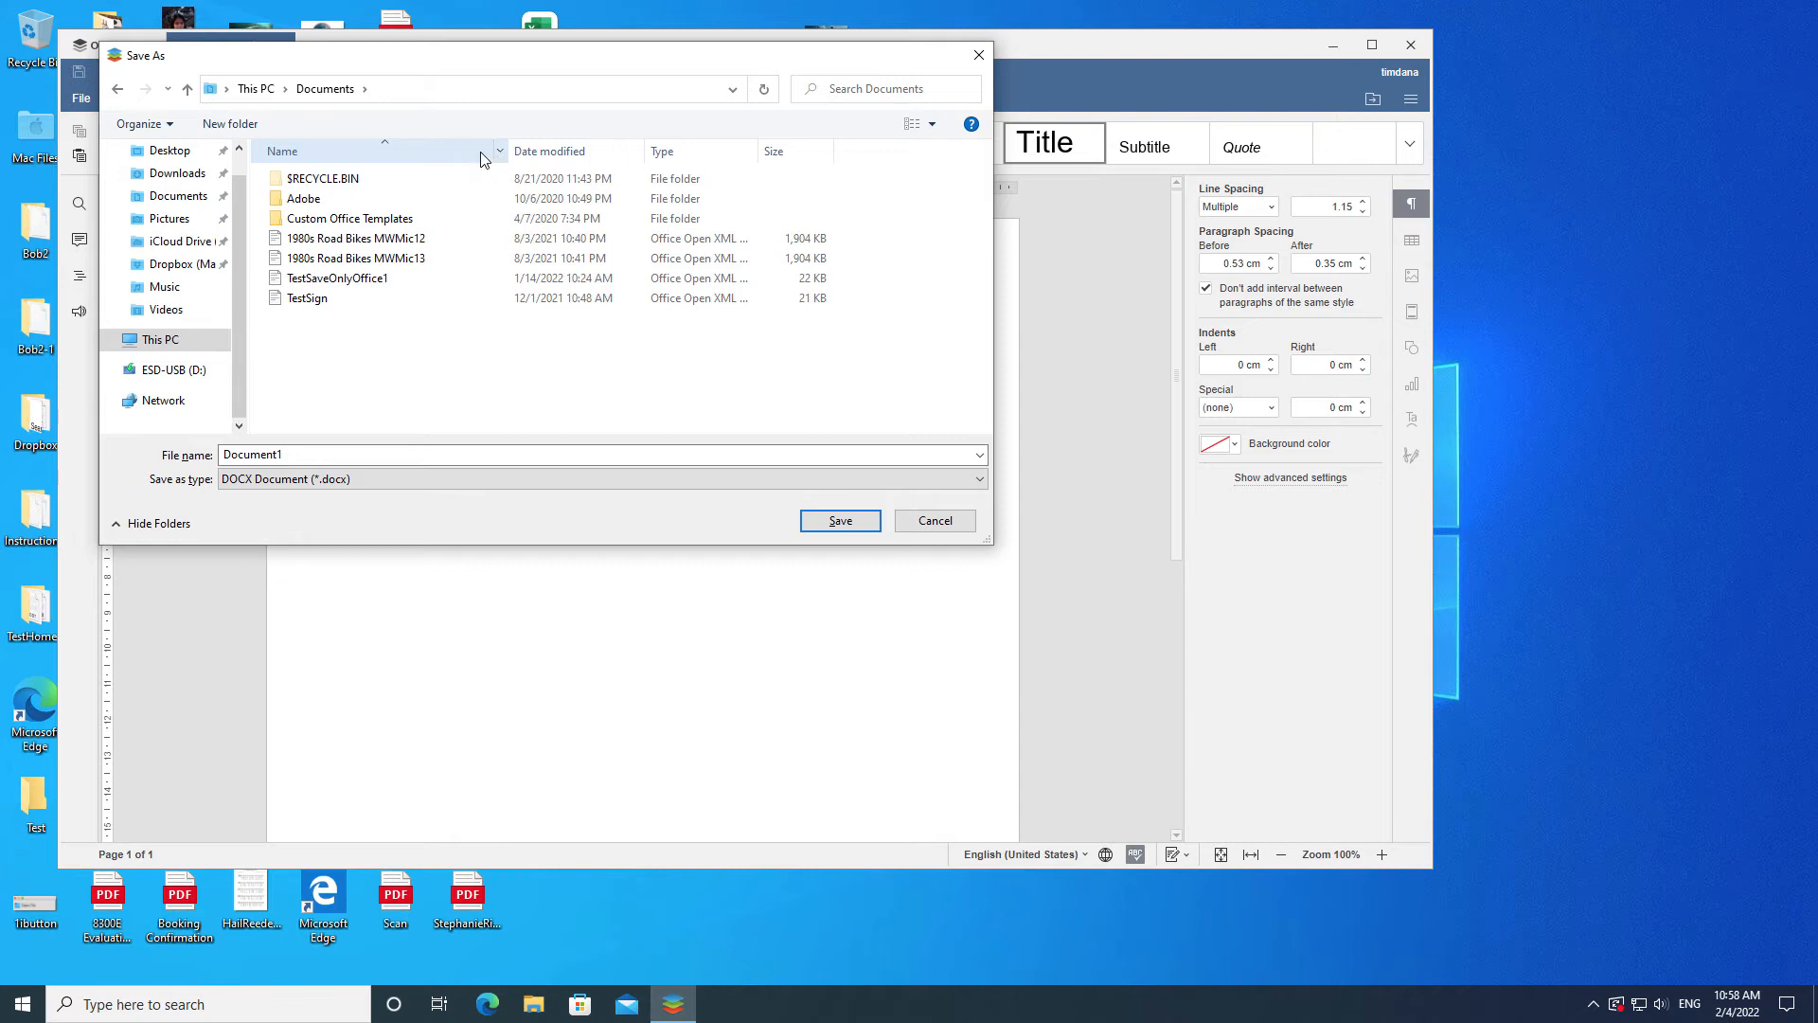
click(500, 152)
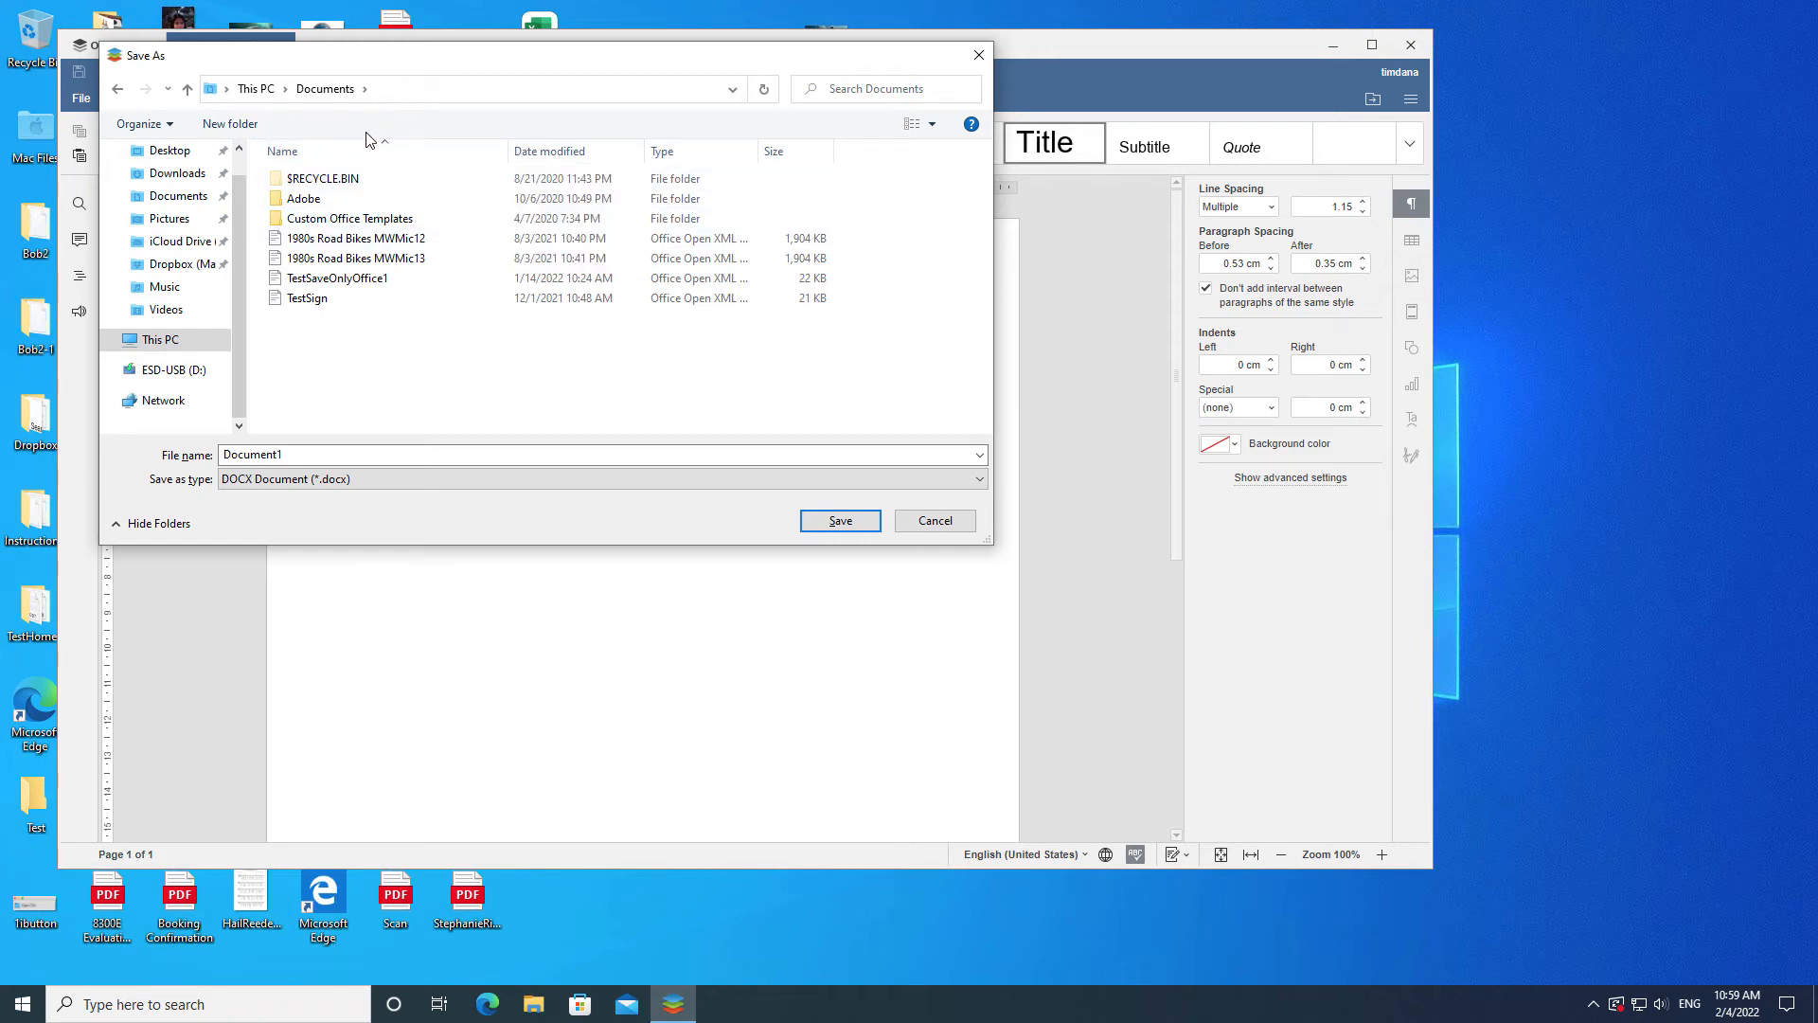
Step: Switch the Documents listing from details to Small icons view
click(932, 125)
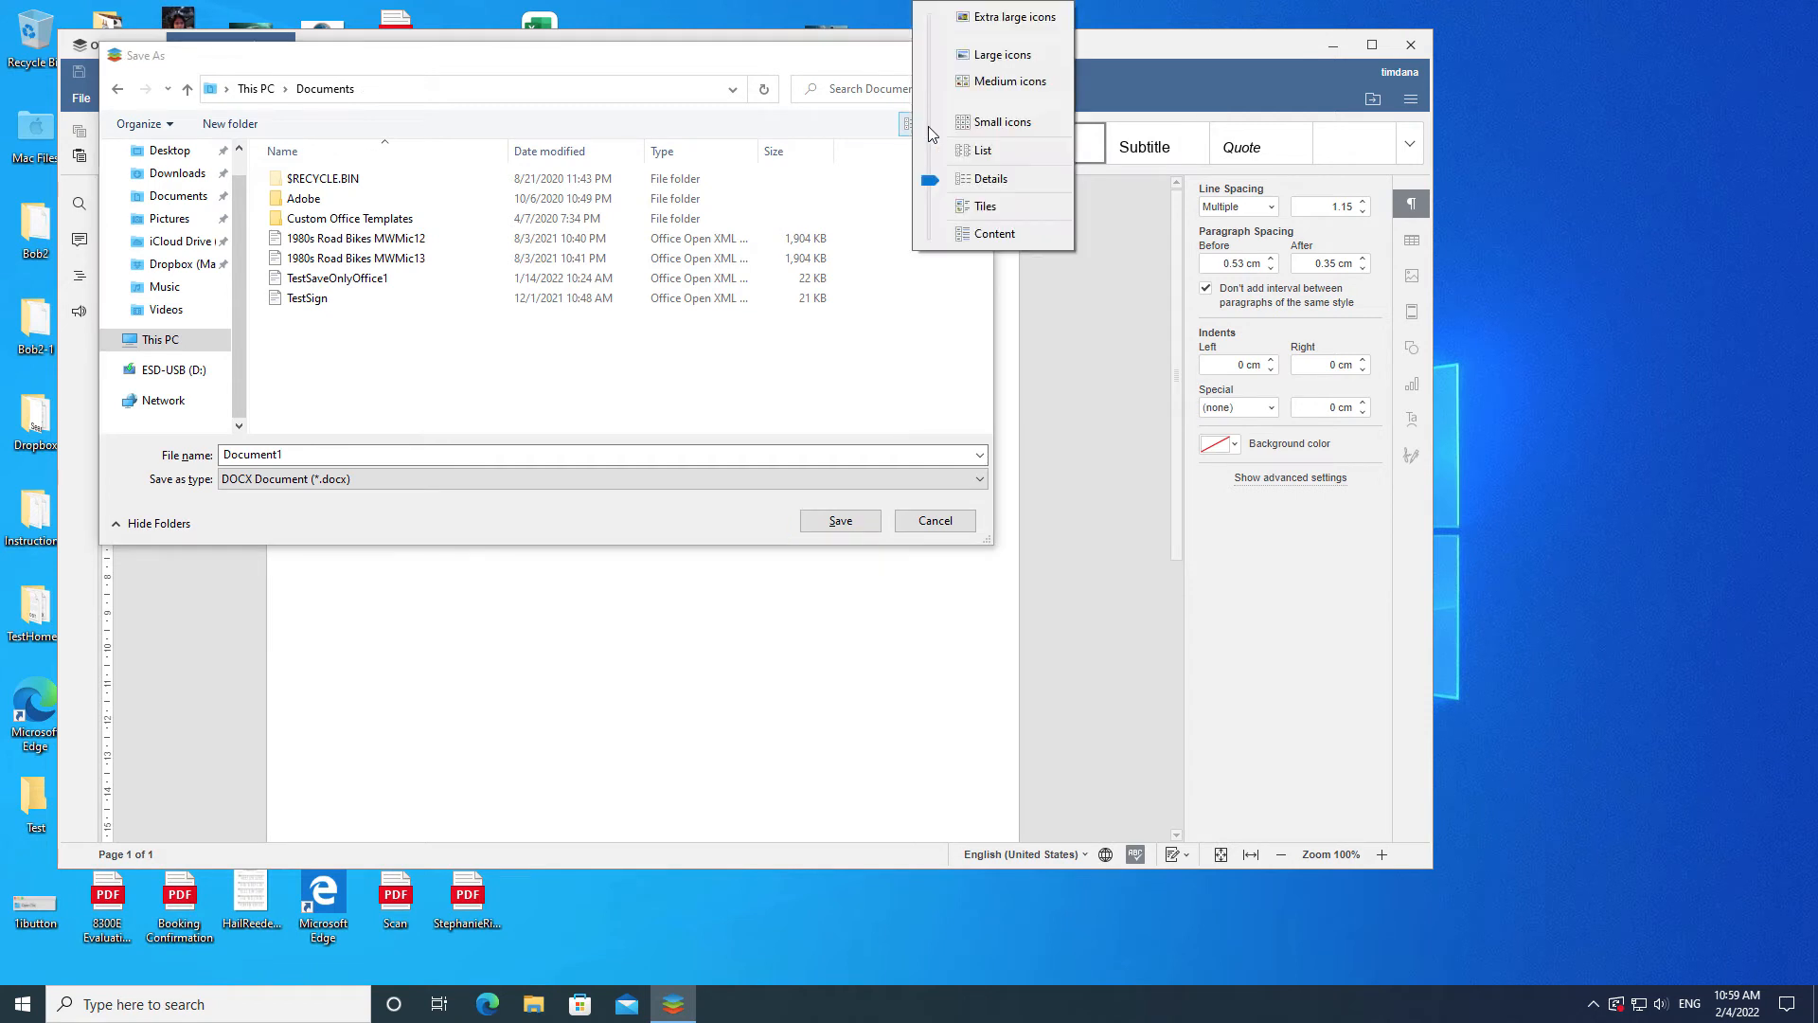
mouse_move(979, 45)
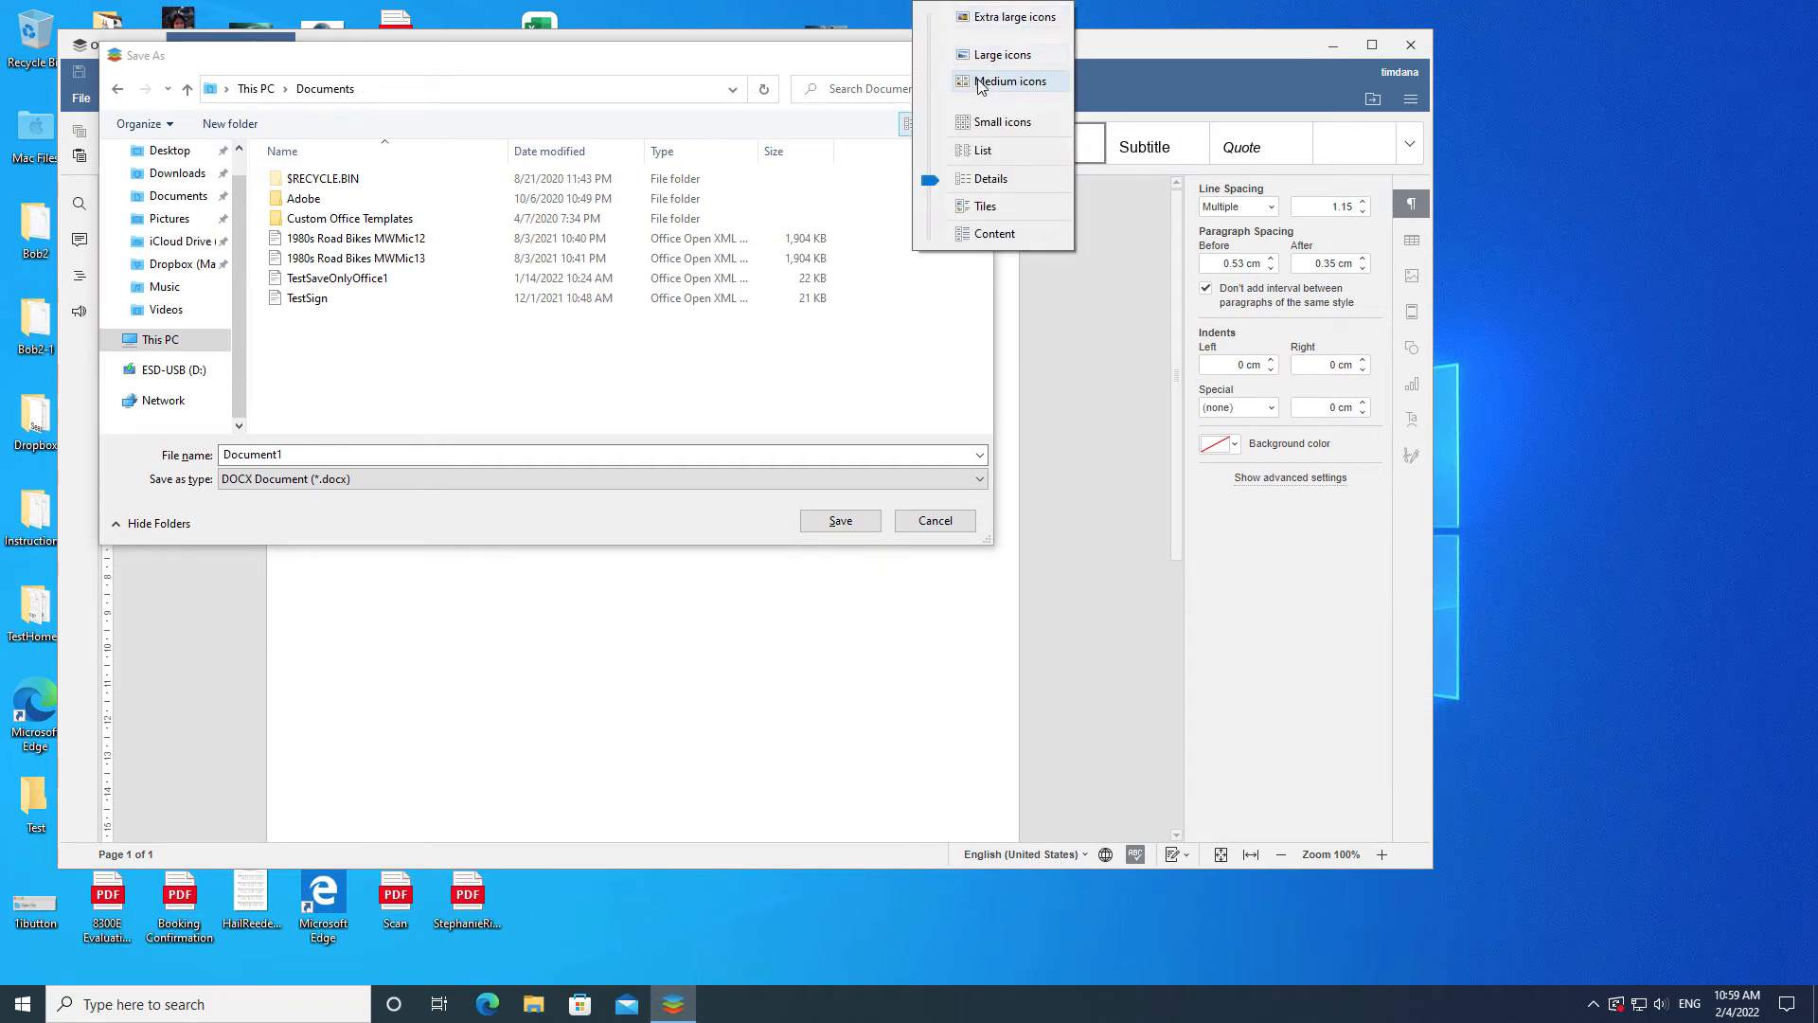
mouse_move(985, 125)
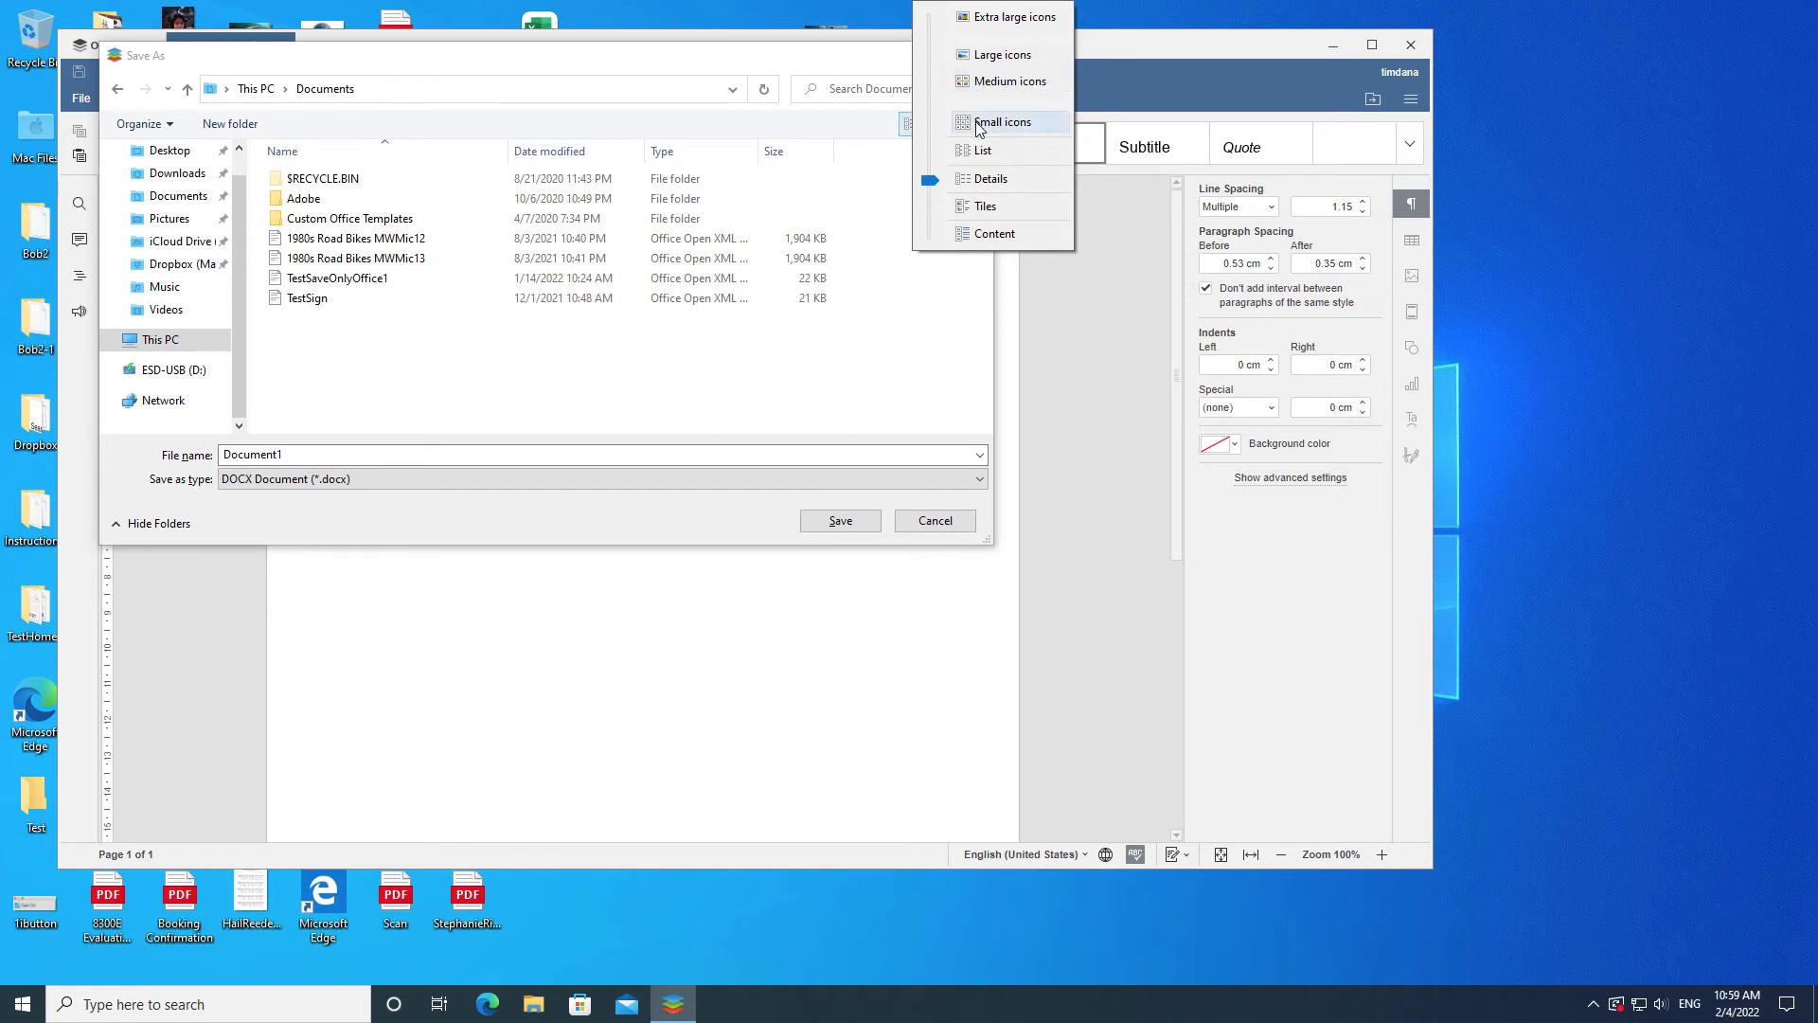
mouse_move(981, 155)
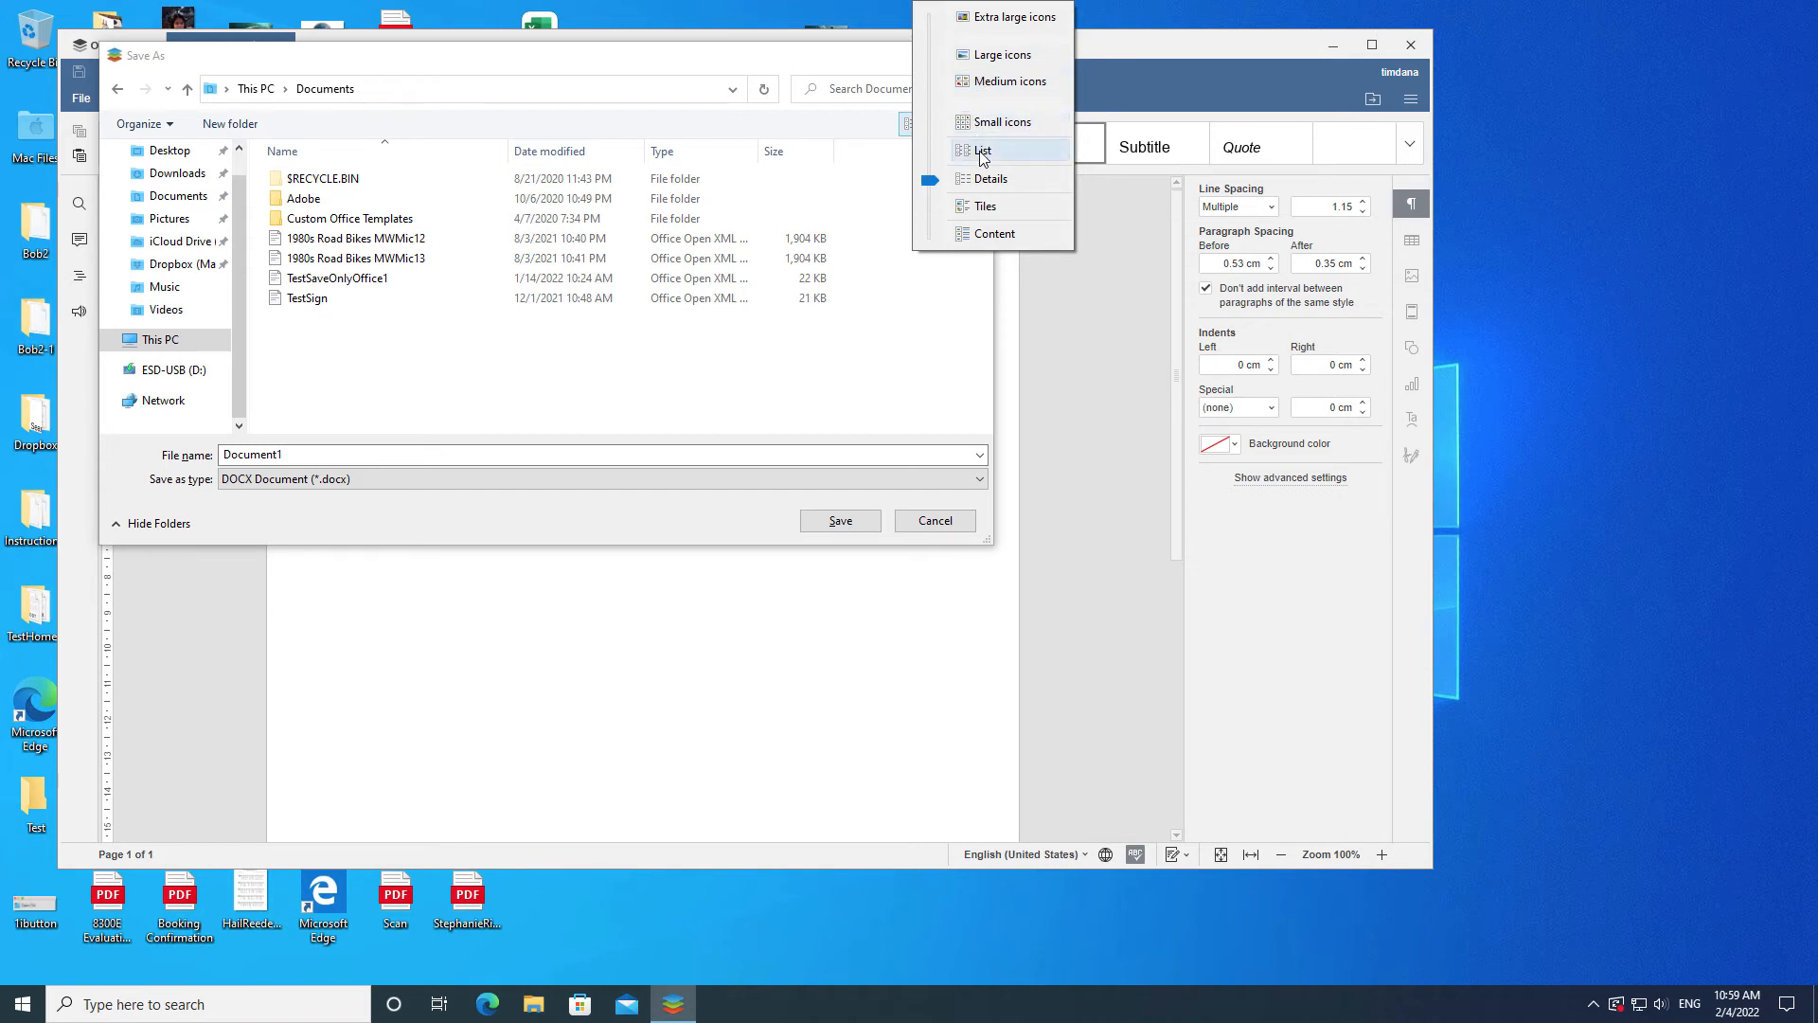
mouse_move(981, 220)
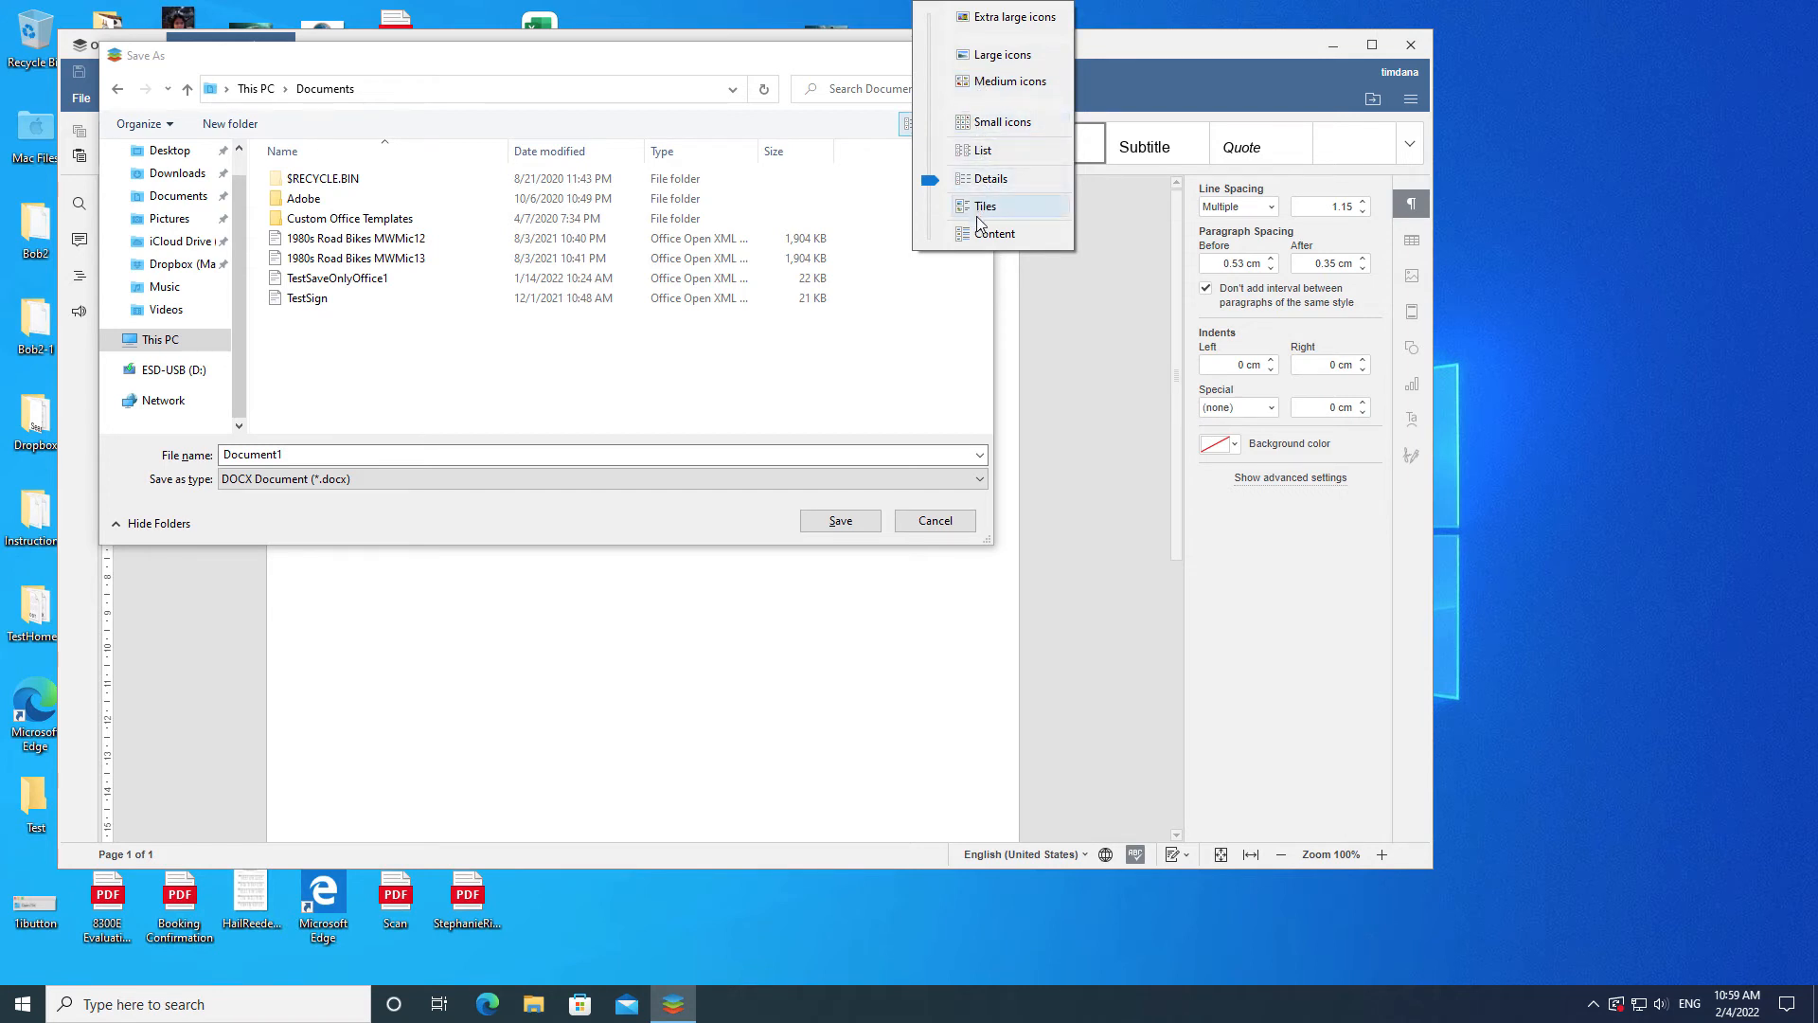
mouse_move(998, 121)
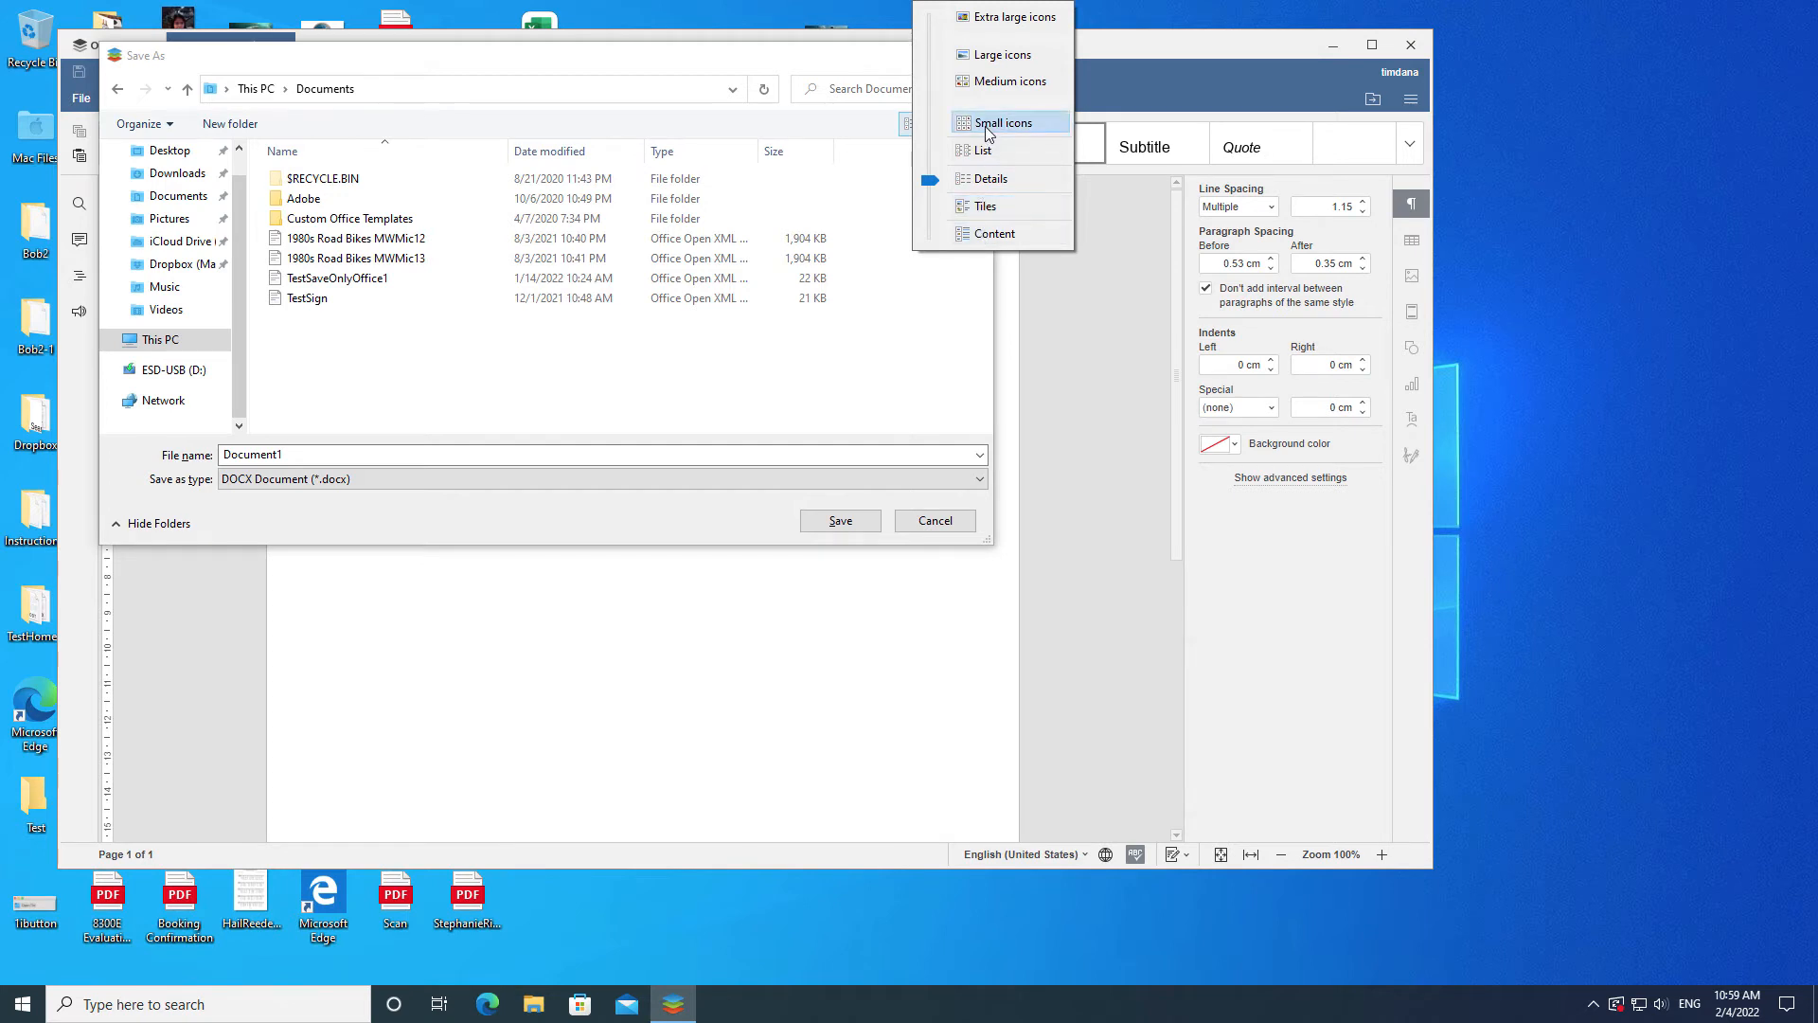
click(1007, 121)
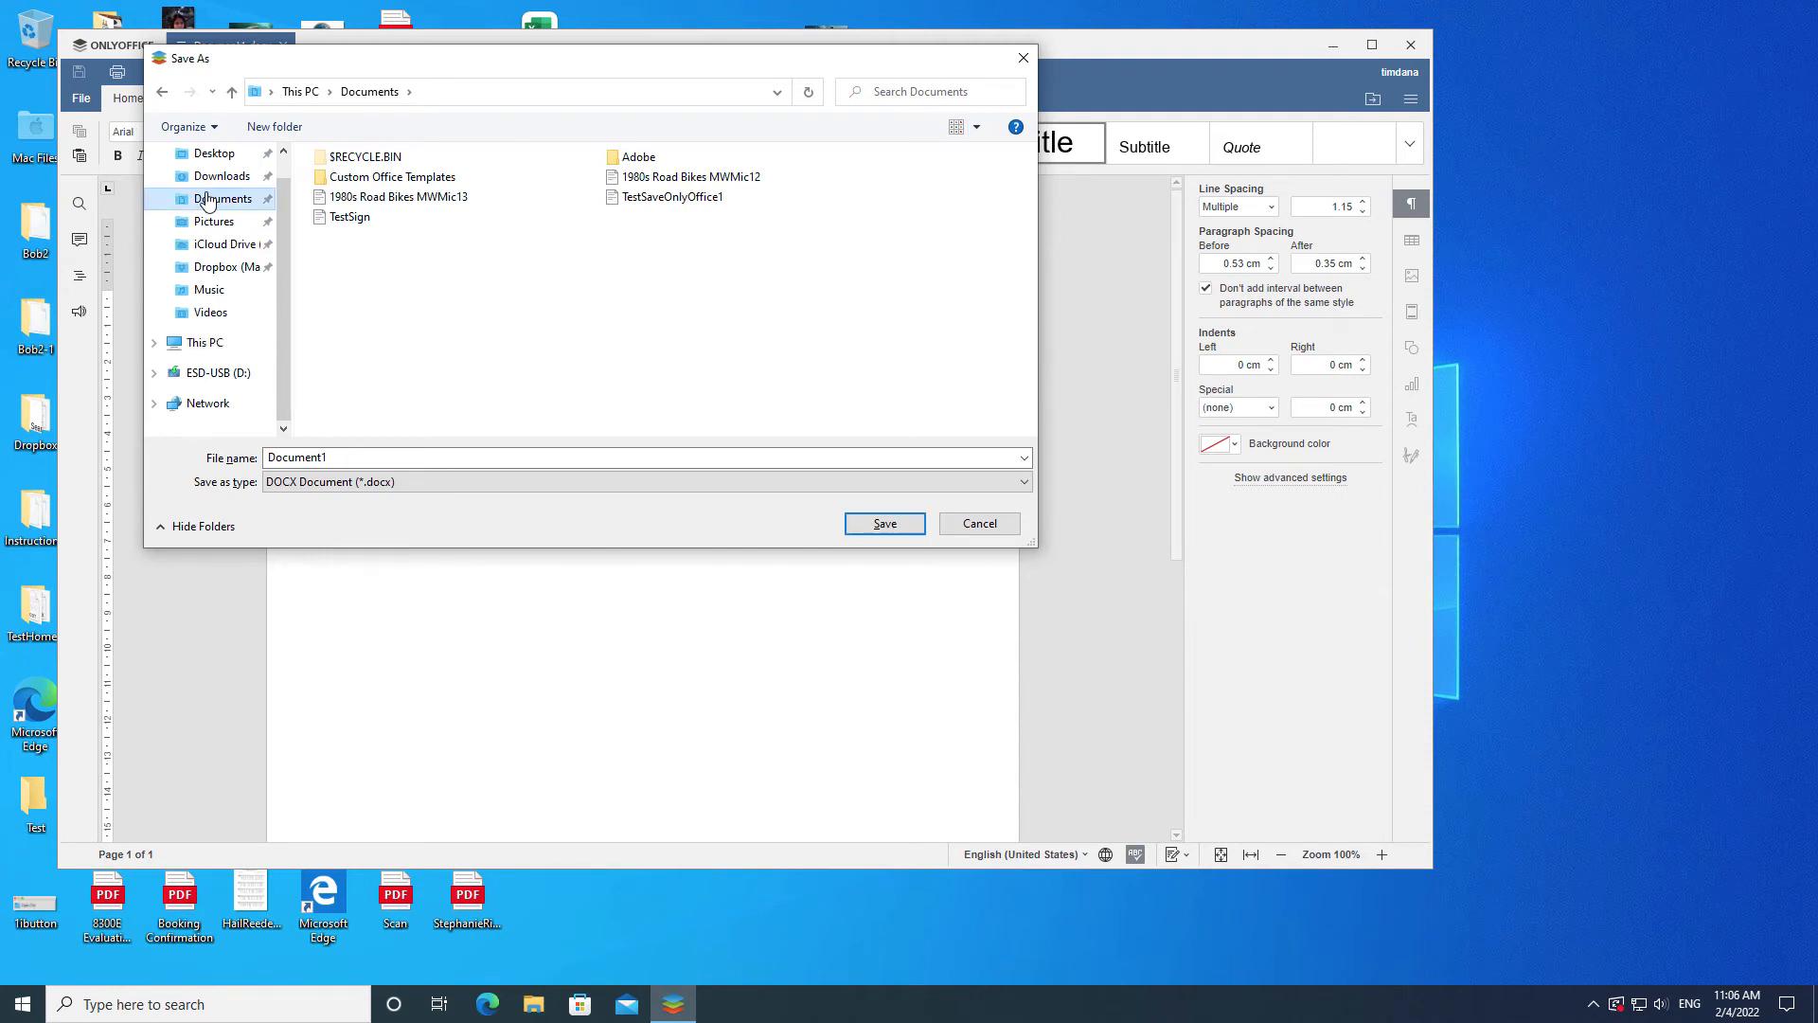
Step: Create a new folder named RoadBikes inside Documents and move into it
click(221, 176)
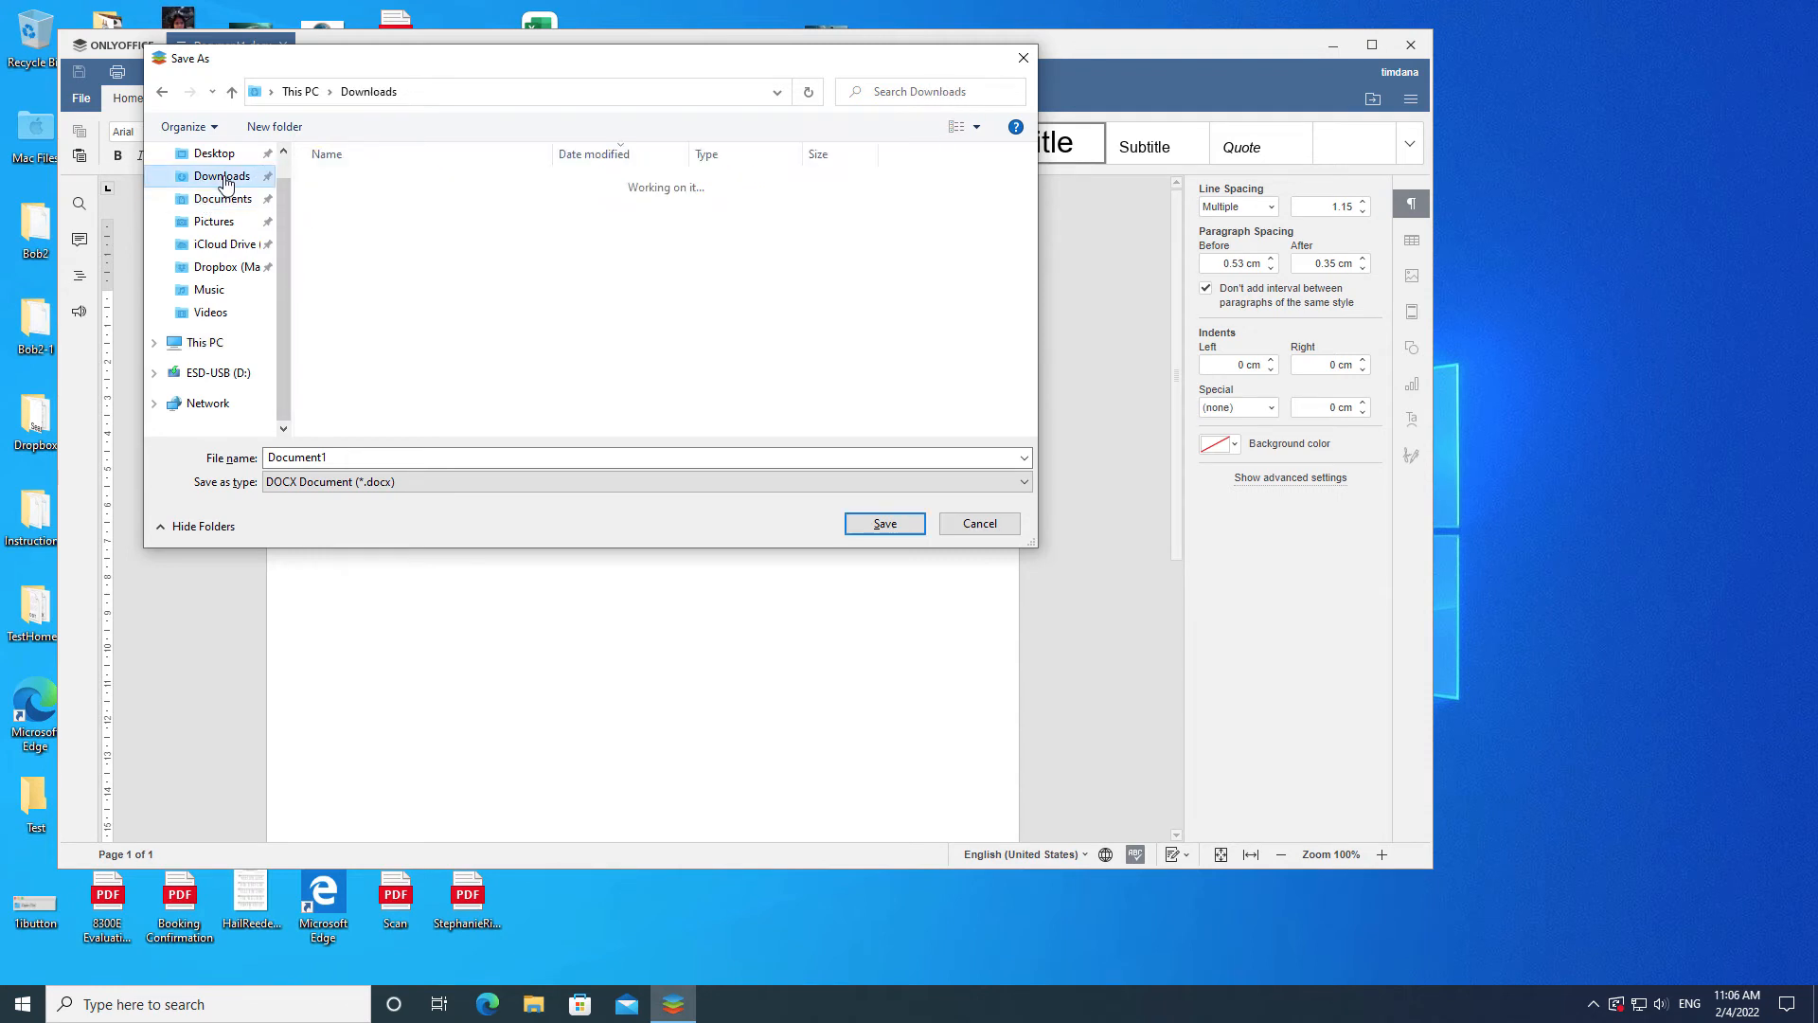
click(224, 199)
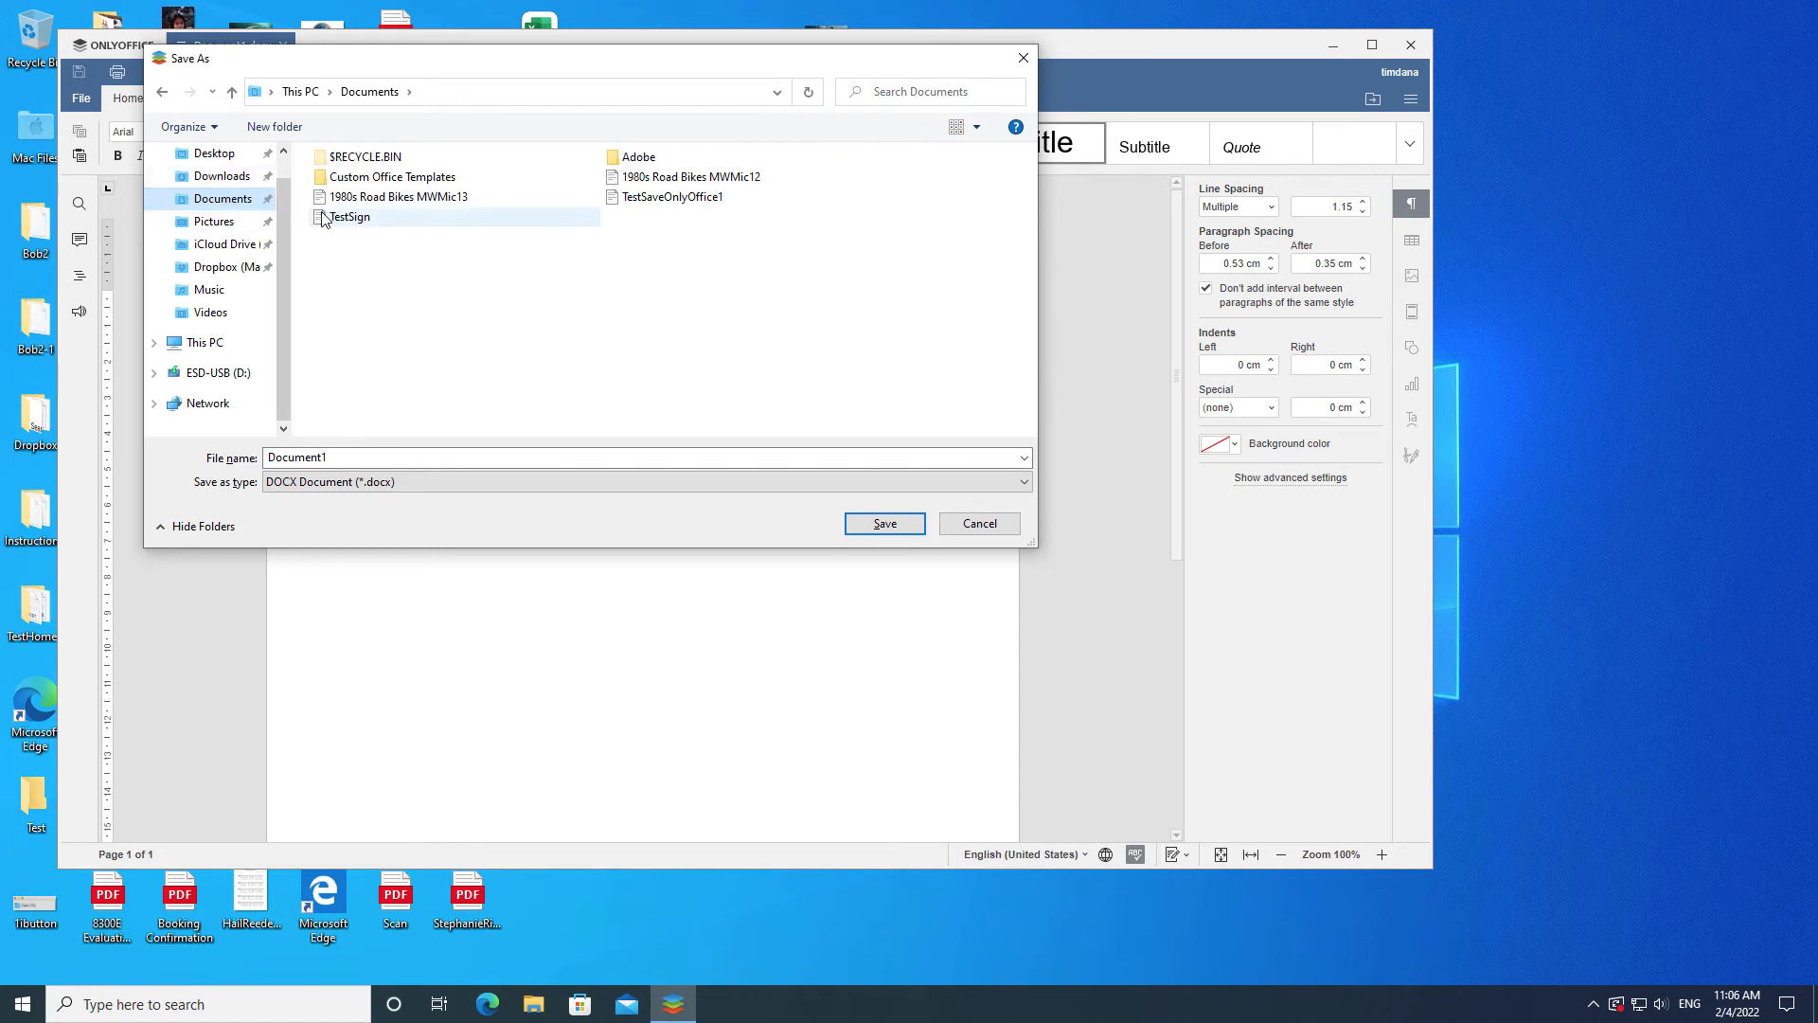
mouse_move(333, 224)
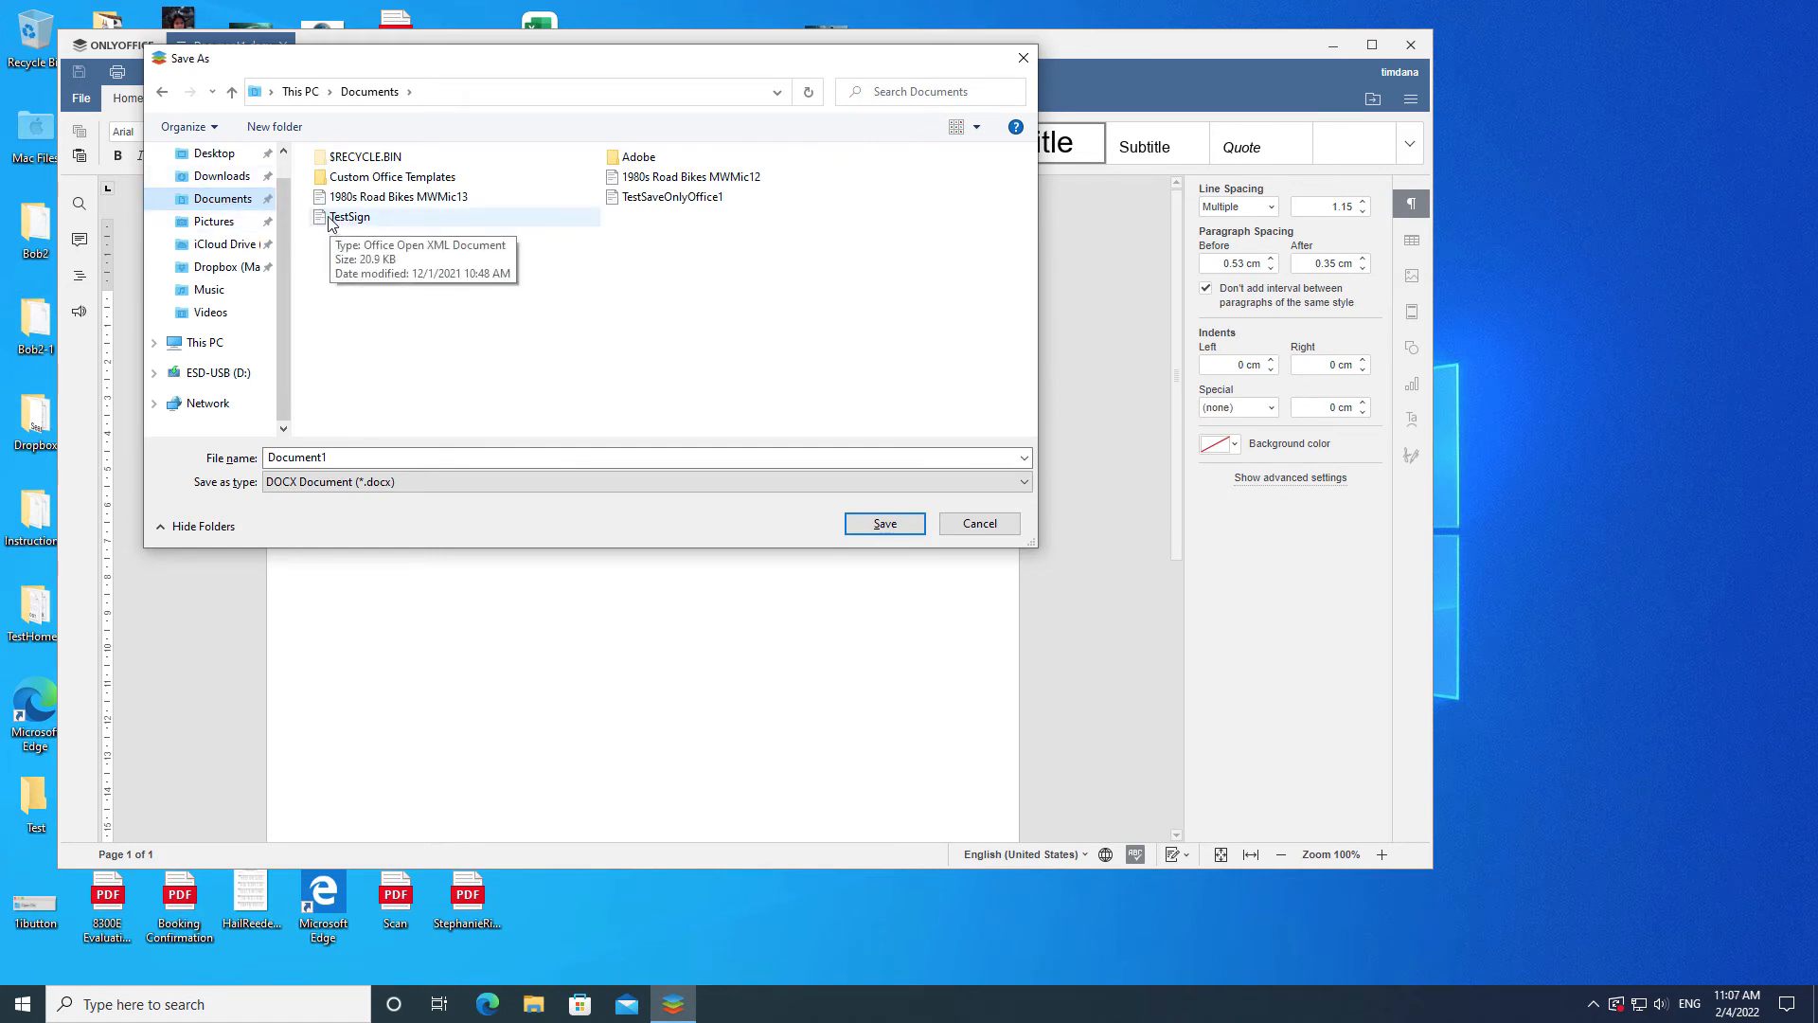
mouse_move(273, 125)
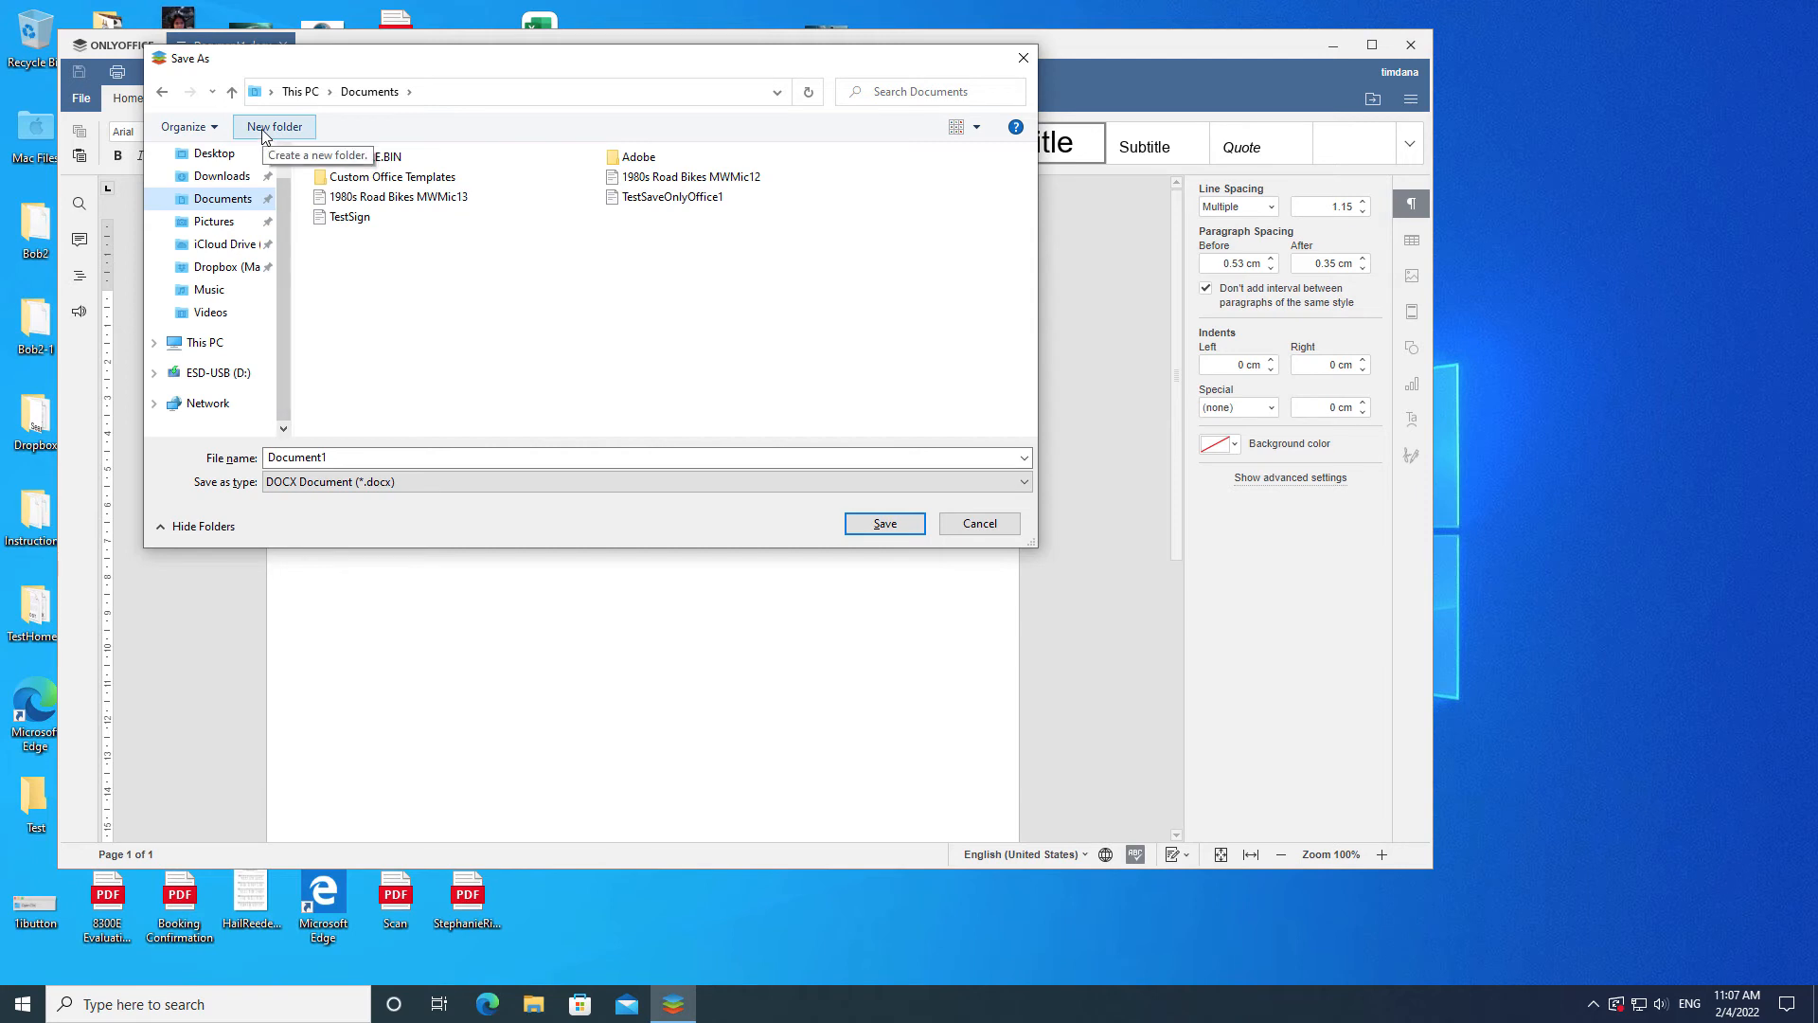
click(272, 125)
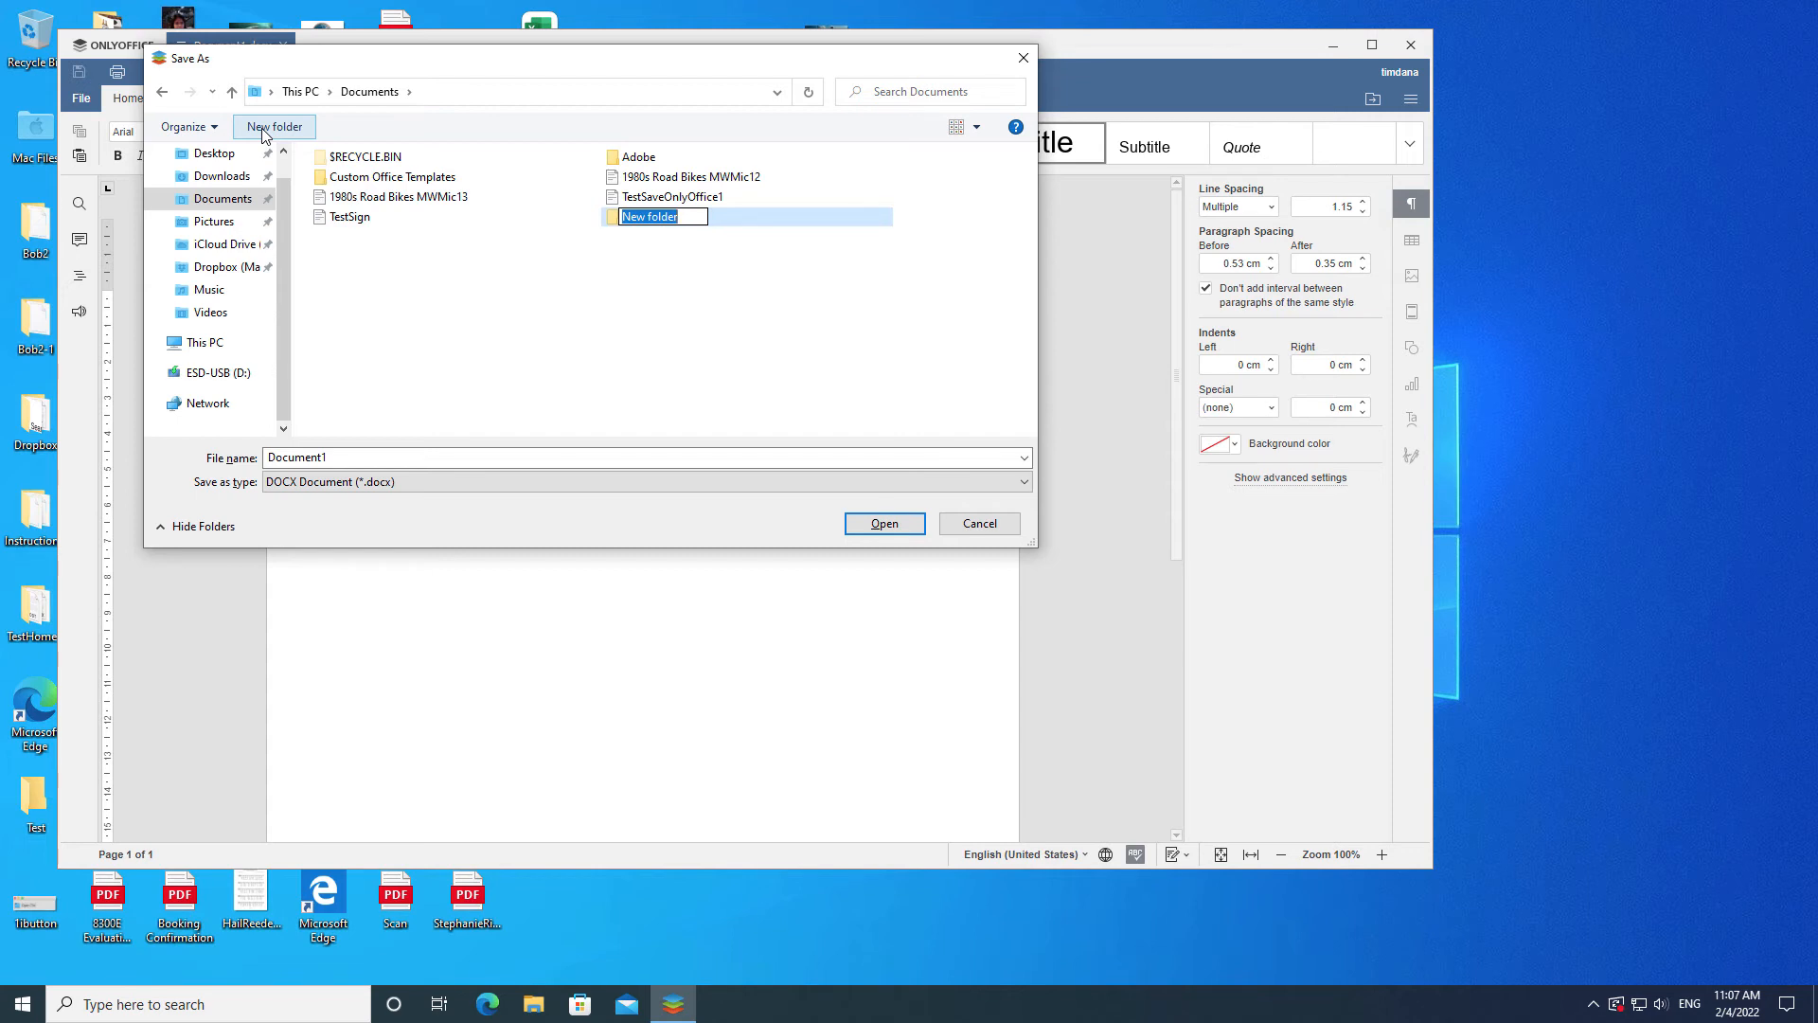
text(R)
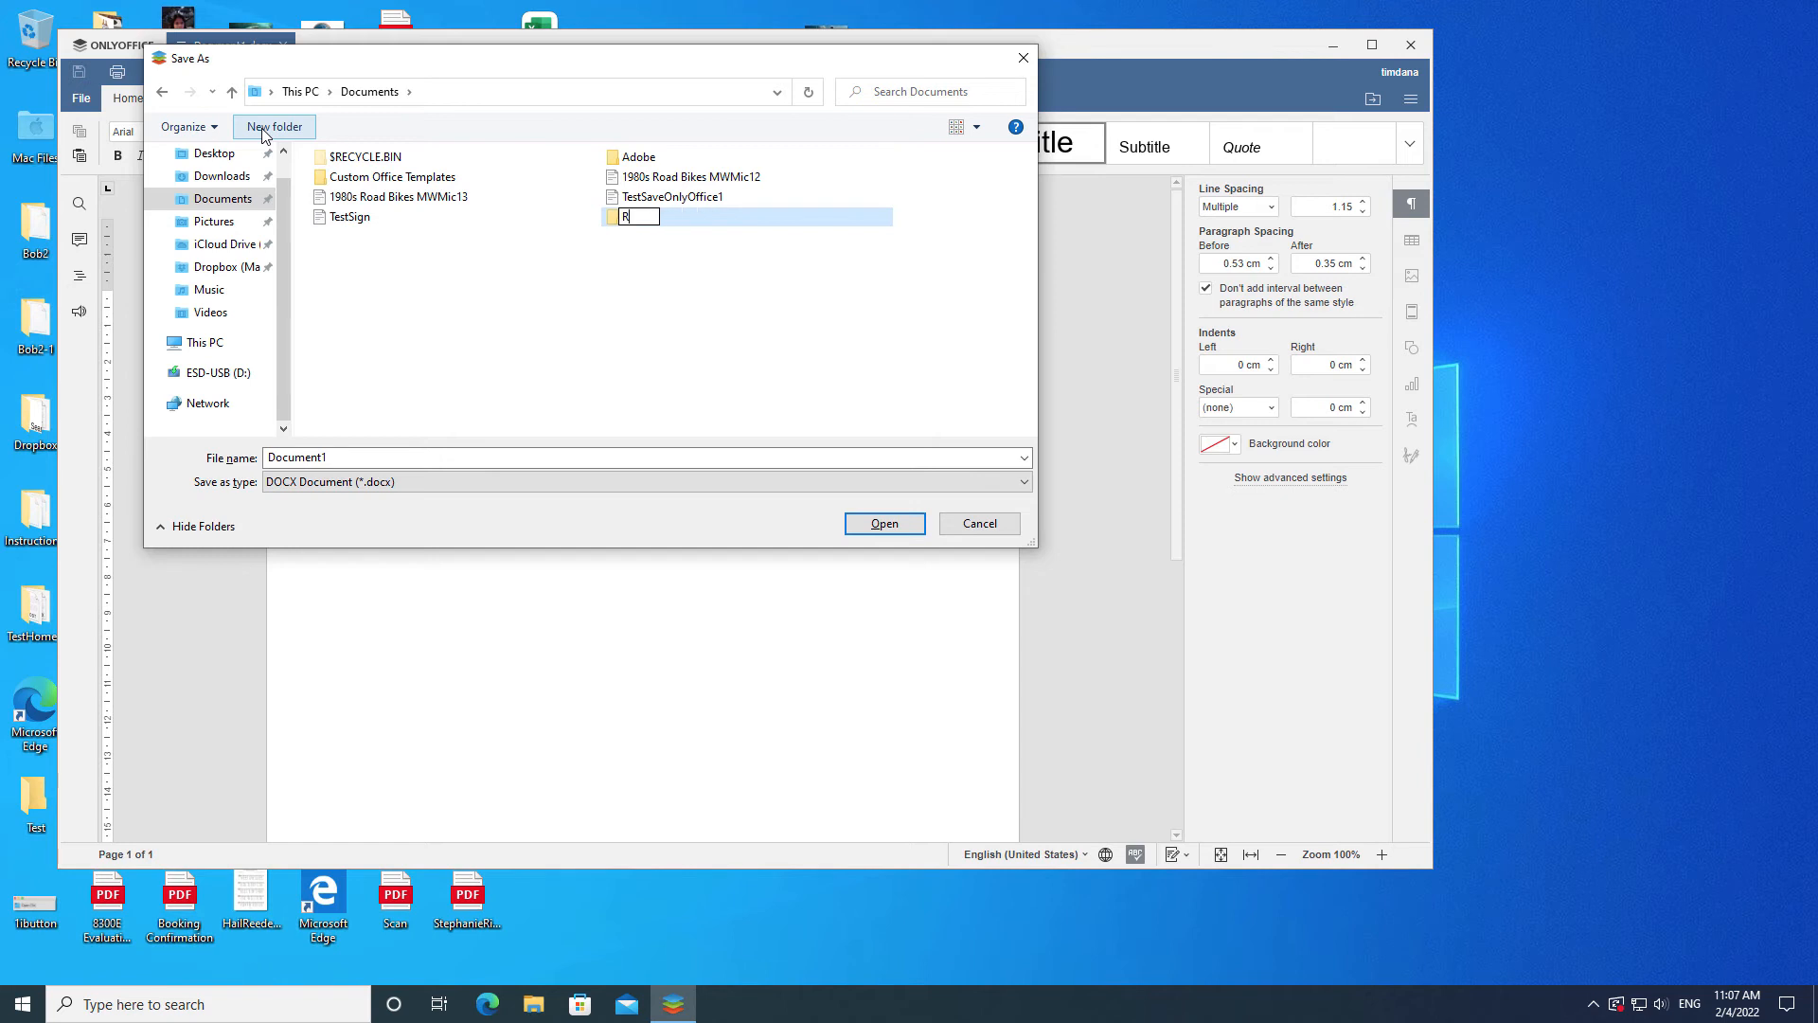
text(oadBikes)
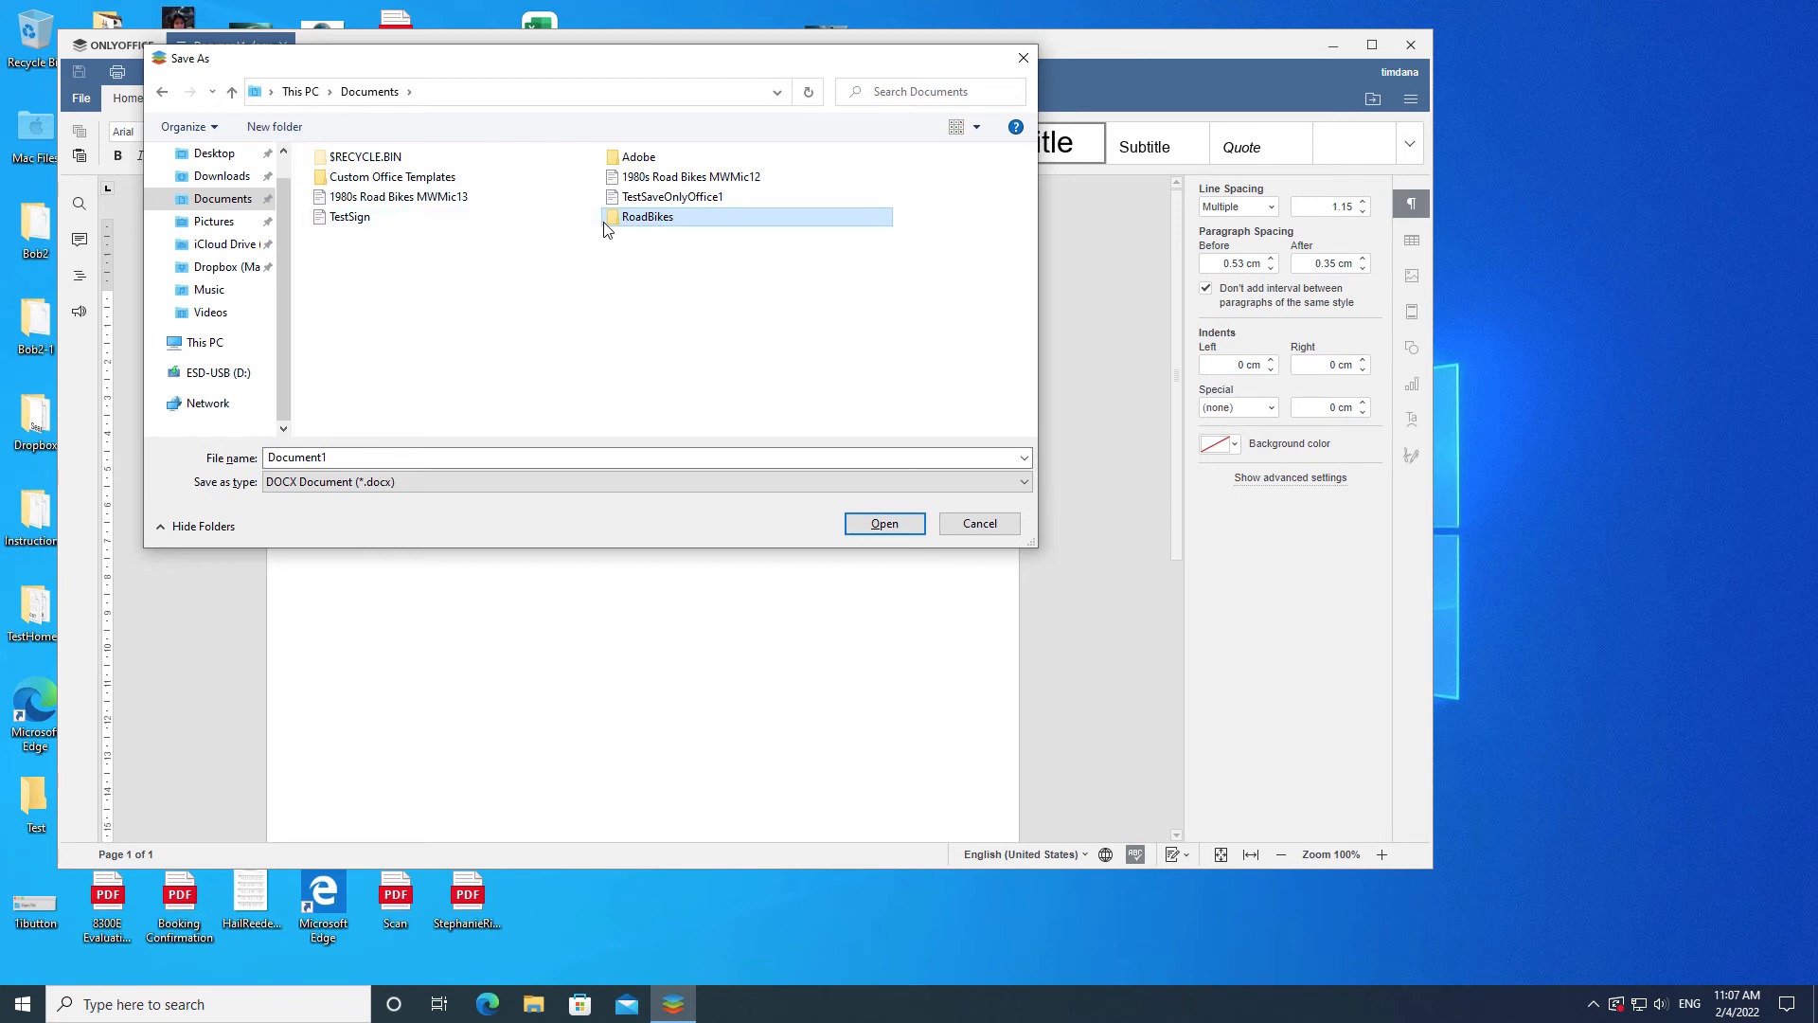
double_click(644, 216)
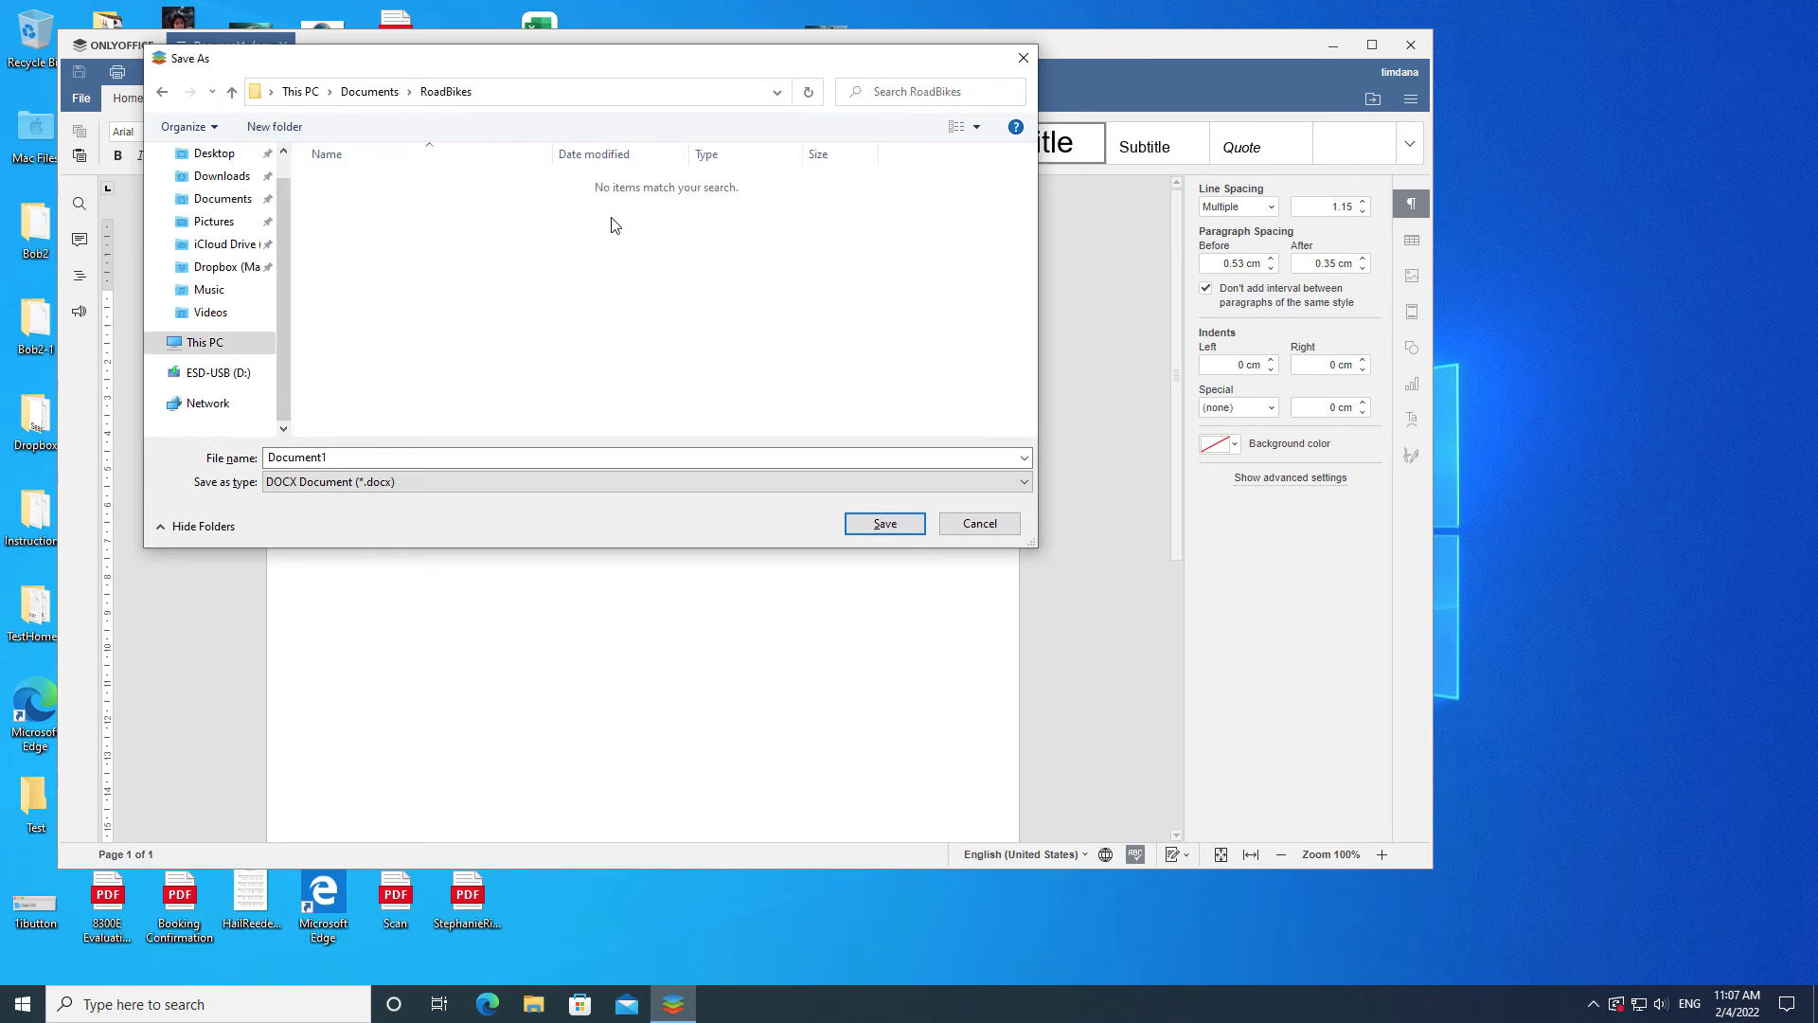
Step: Save the document as 1980Bikes.docx in the RoadBikes folder
click(319, 456)
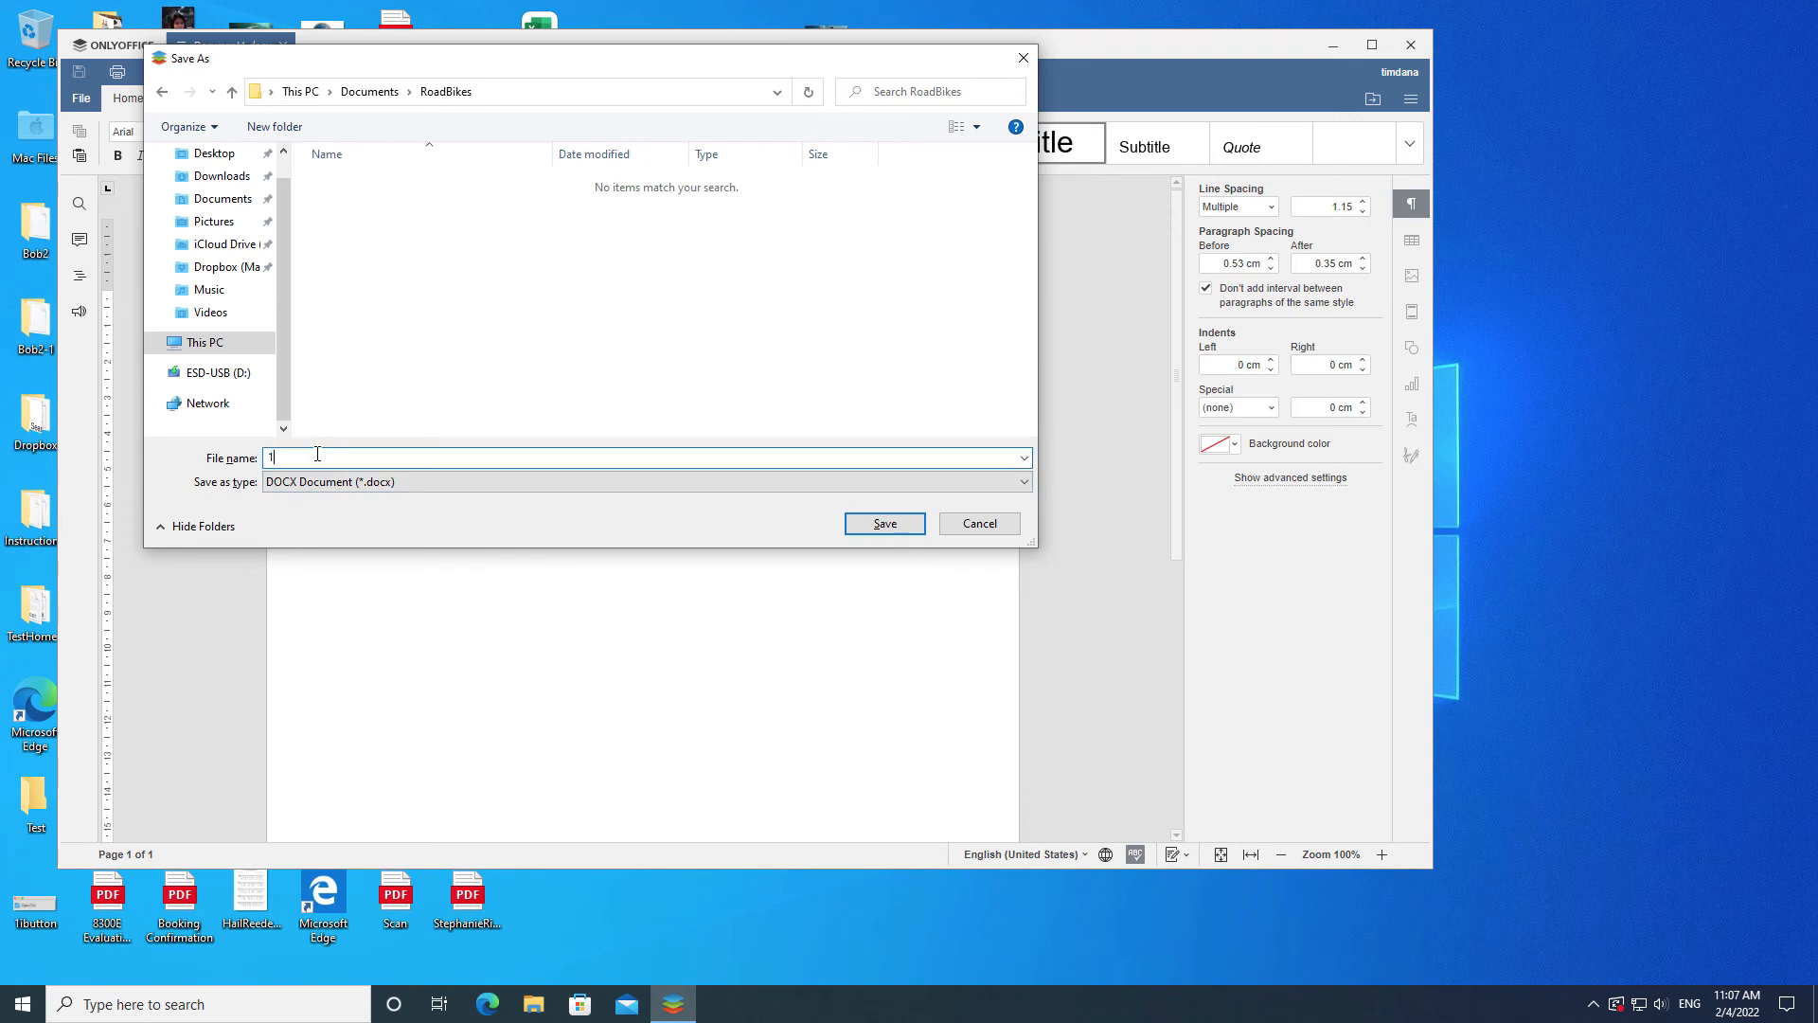
text(980Bi)
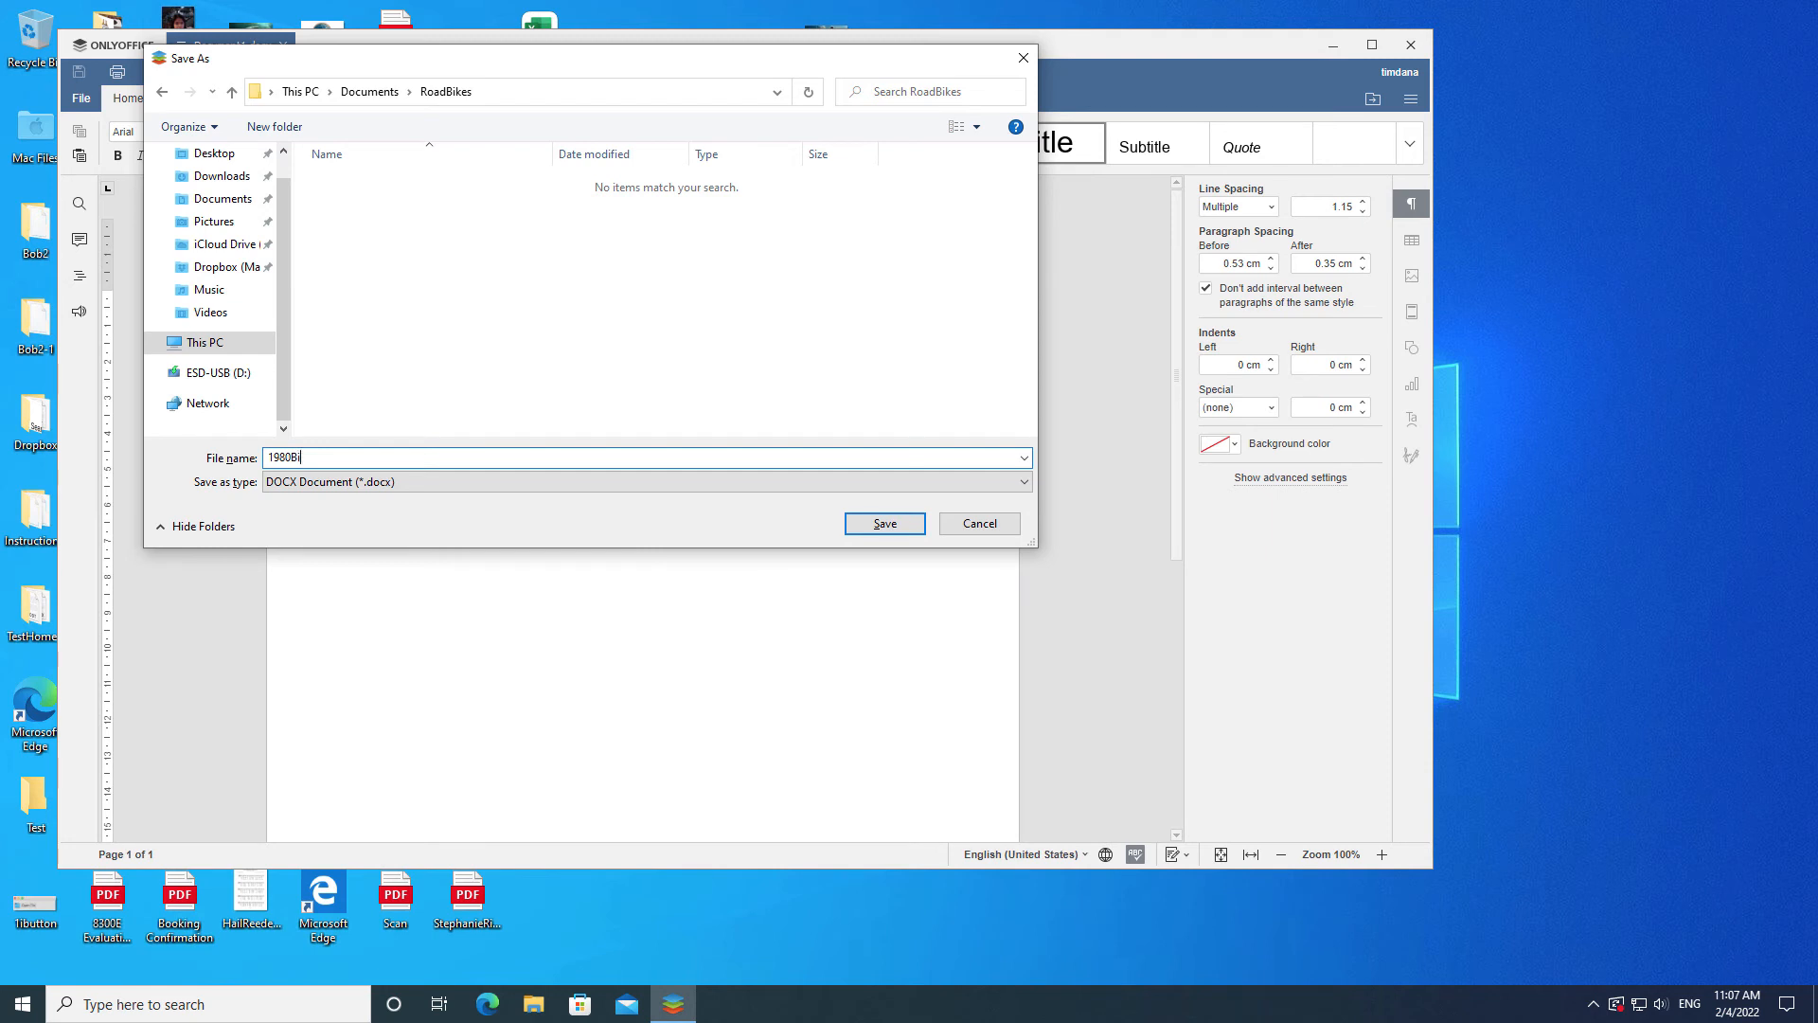
text(kes)
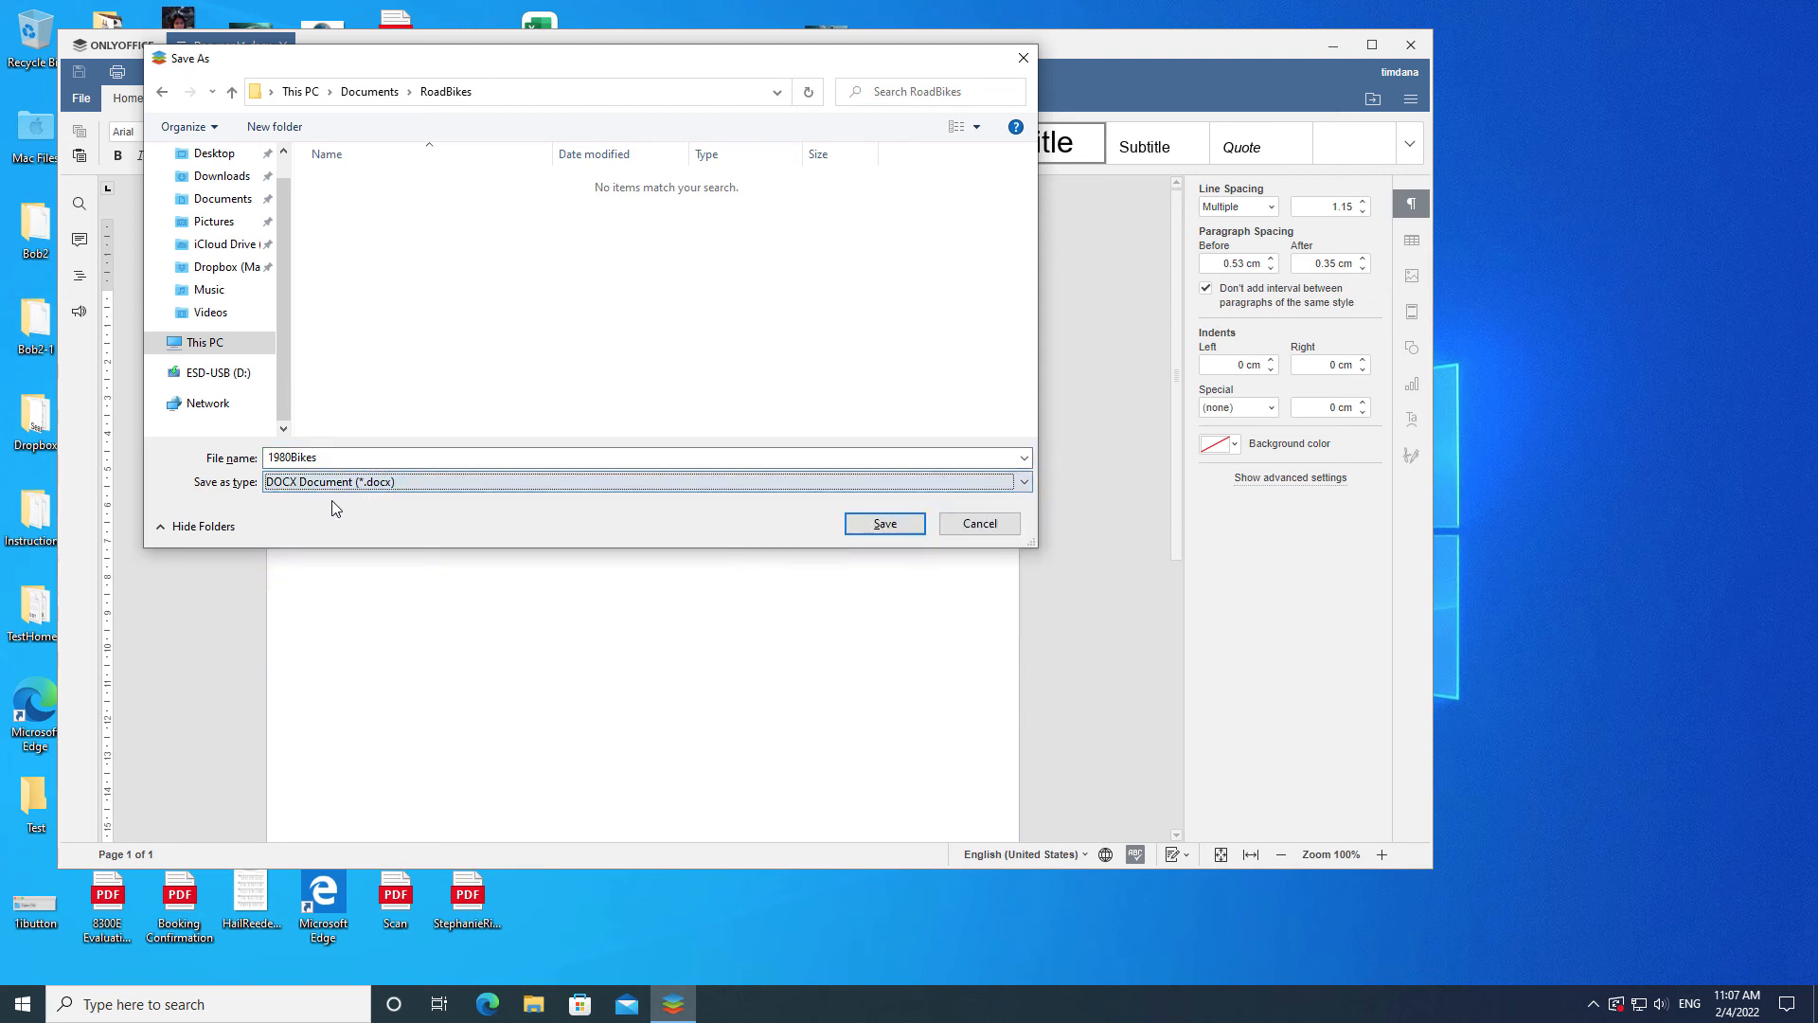
mouse_move(839, 534)
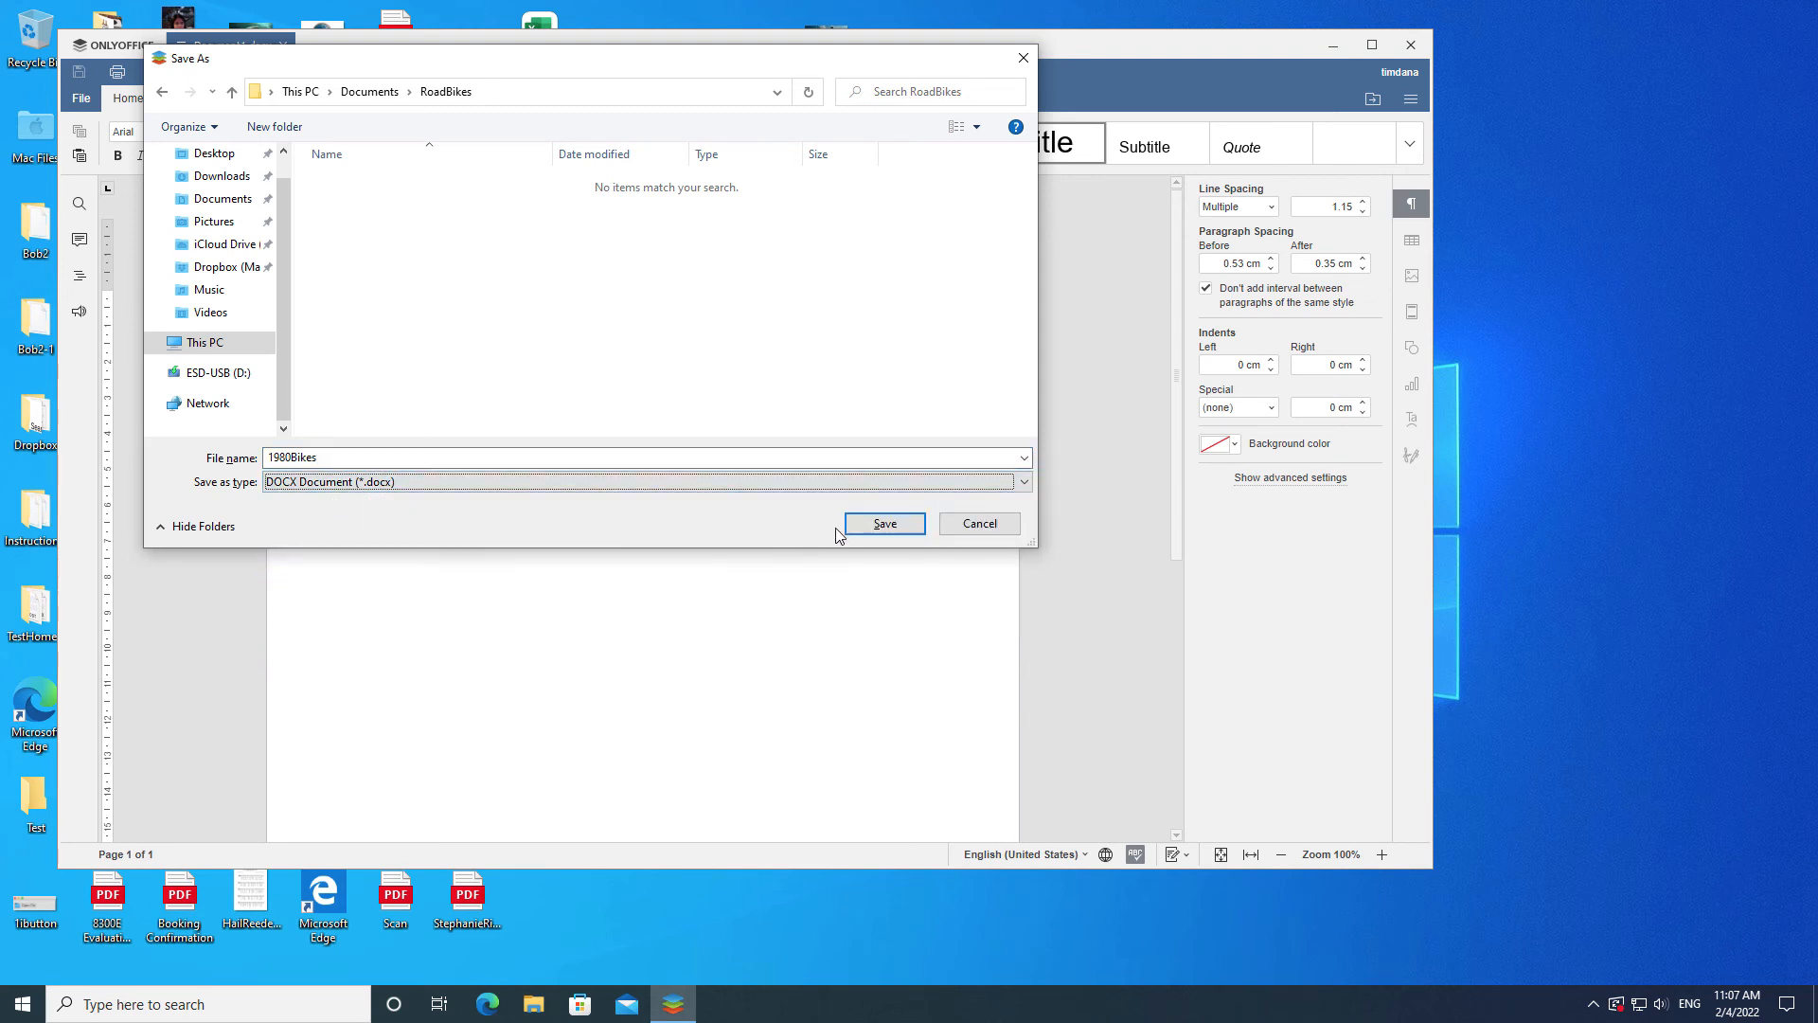
click(883, 522)
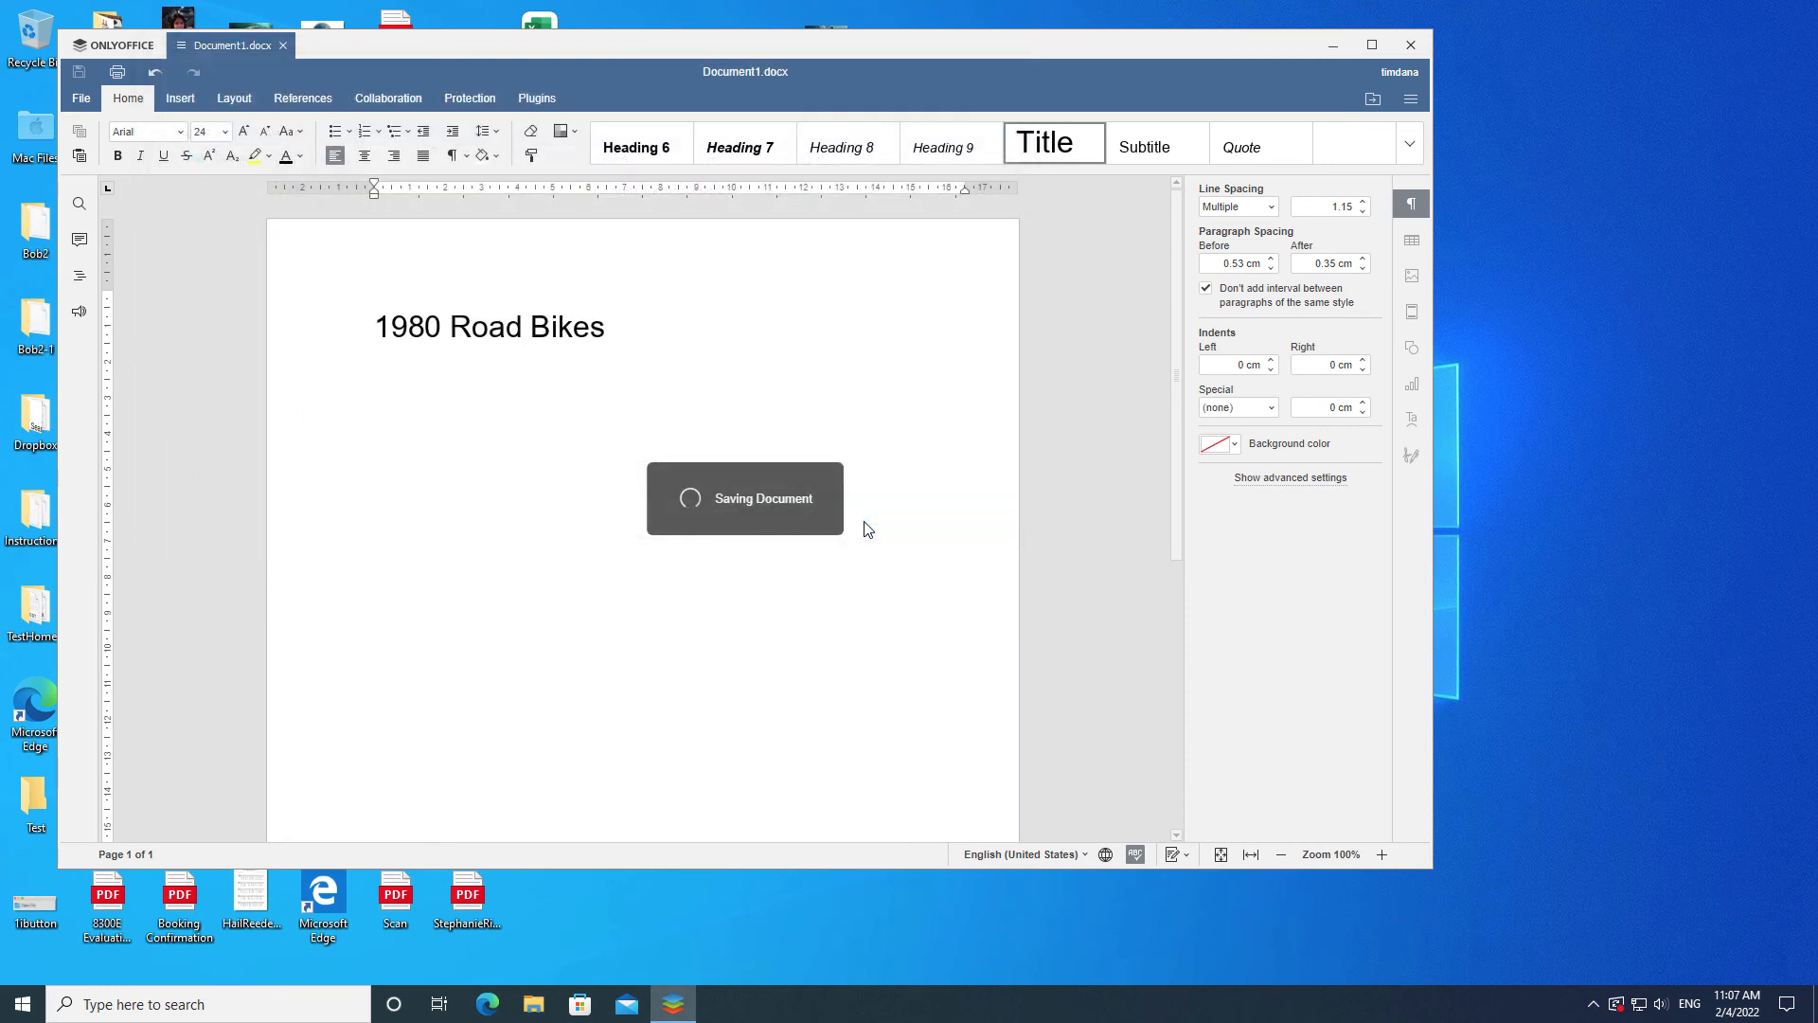